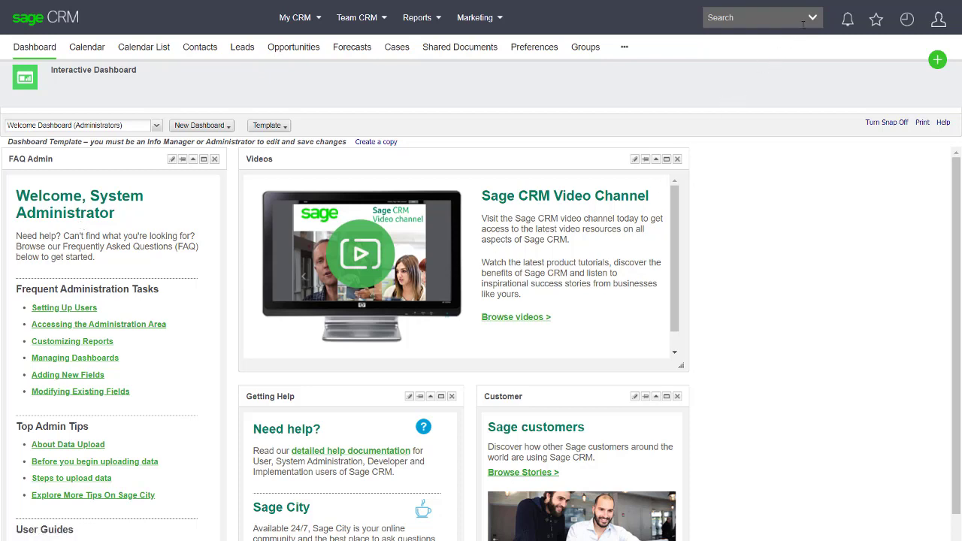
- Search for leads with In Progress status, returning 218 leads led by British Trading
left_click(812, 17)
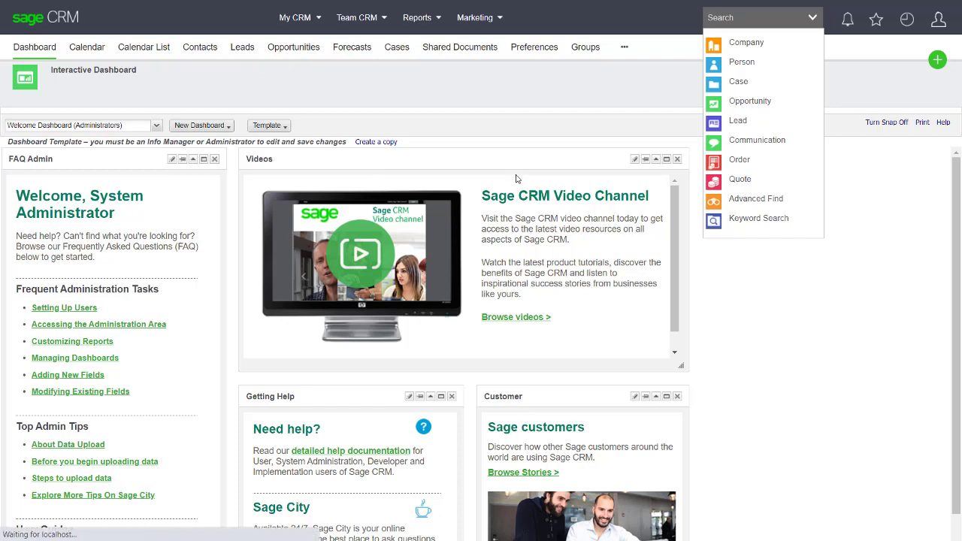
left_click(737, 120)
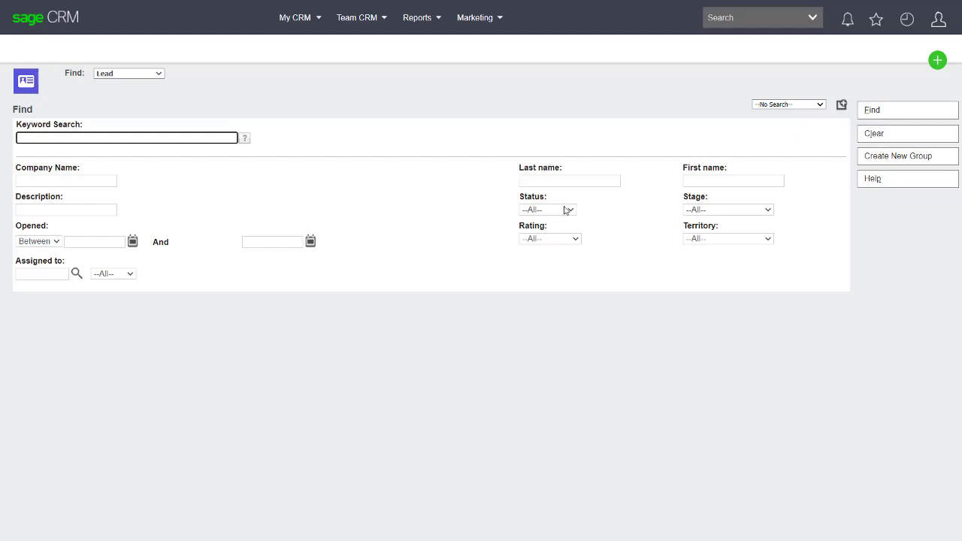
left_click(547, 209)
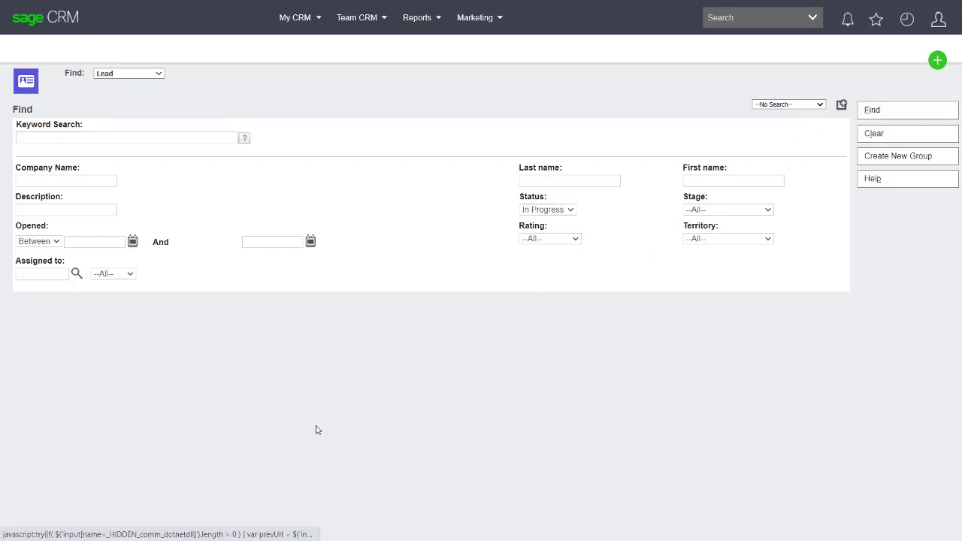
left_click(907, 110)
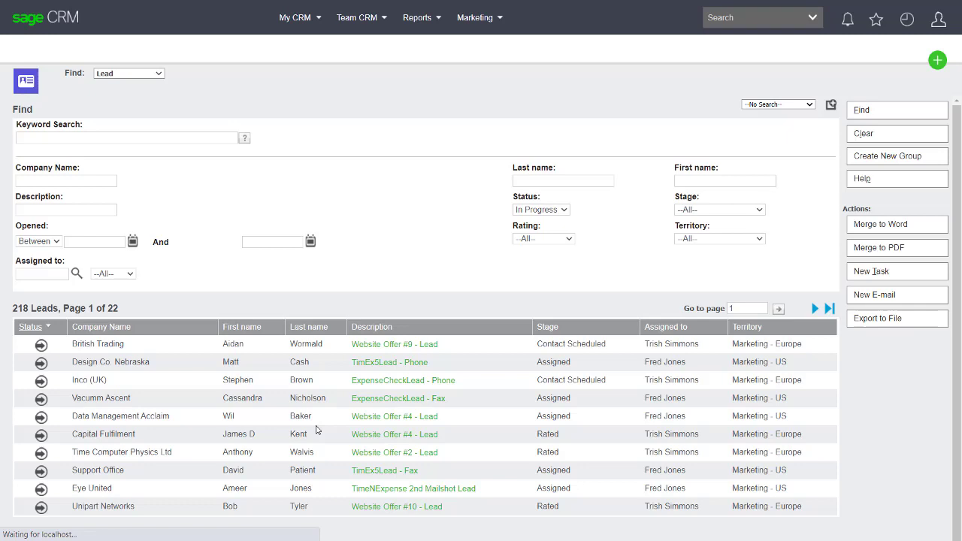
left_click(127, 137)
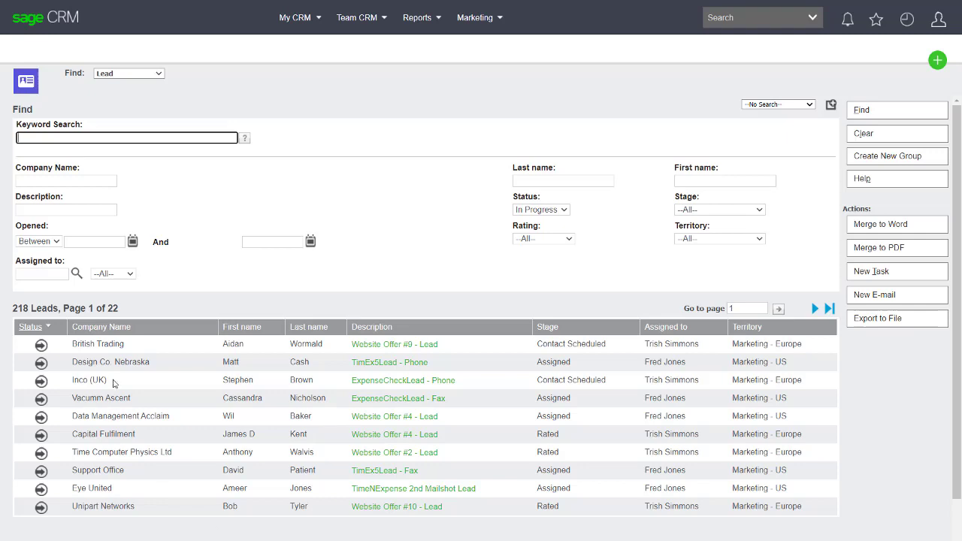
mouse_move(59, 446)
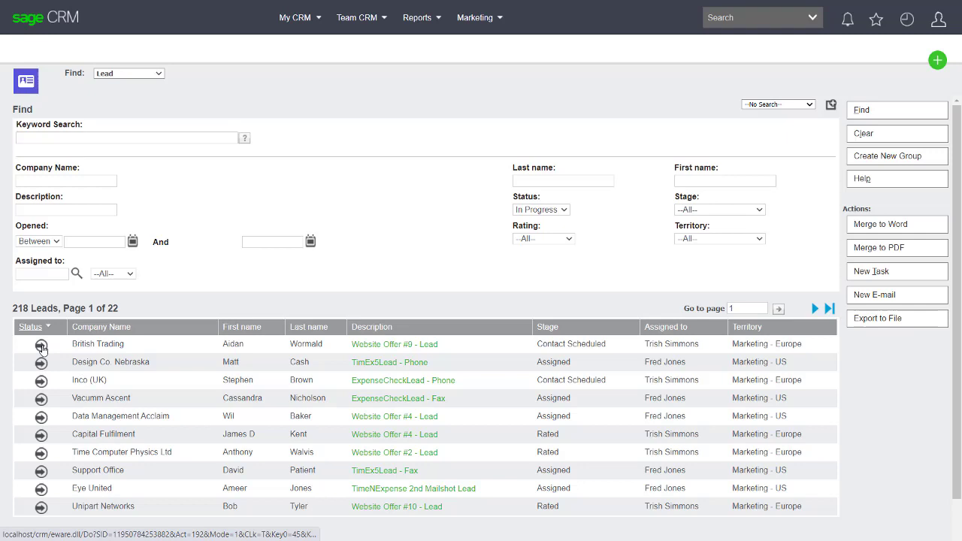
- Open the British Trading lead 'Website Offer #9 - Lead' and highlight its territory
left_click(41, 343)
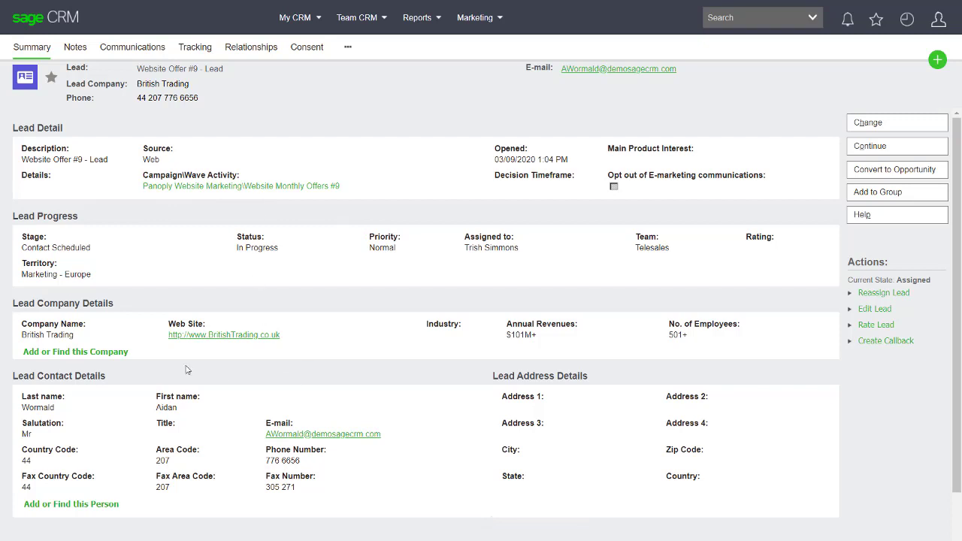
mouse_move(377, 340)
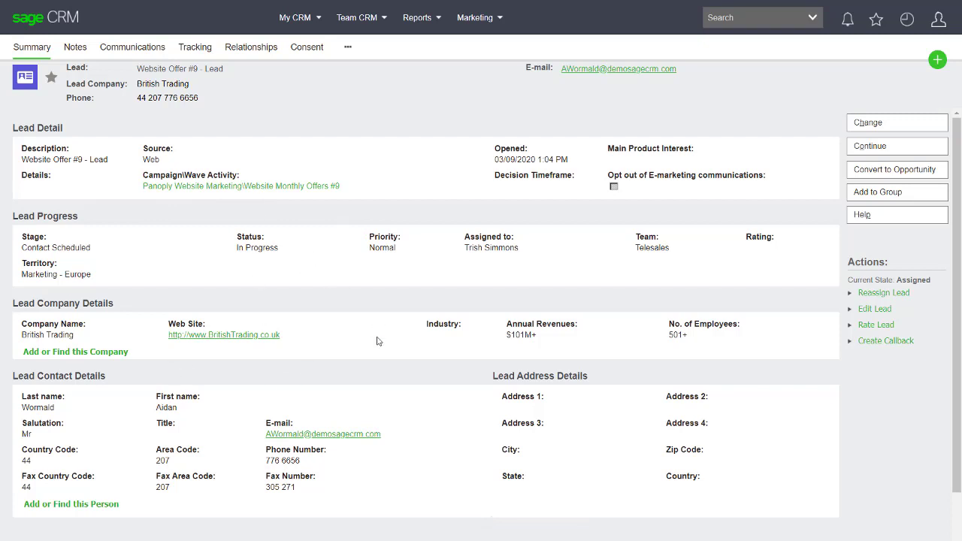
mouse_move(363, 283)
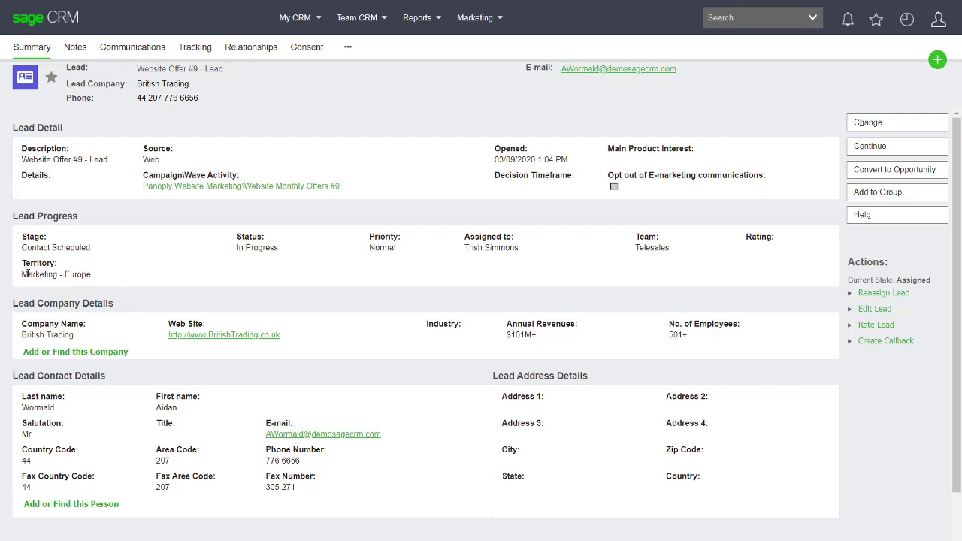
double_click(56, 274)
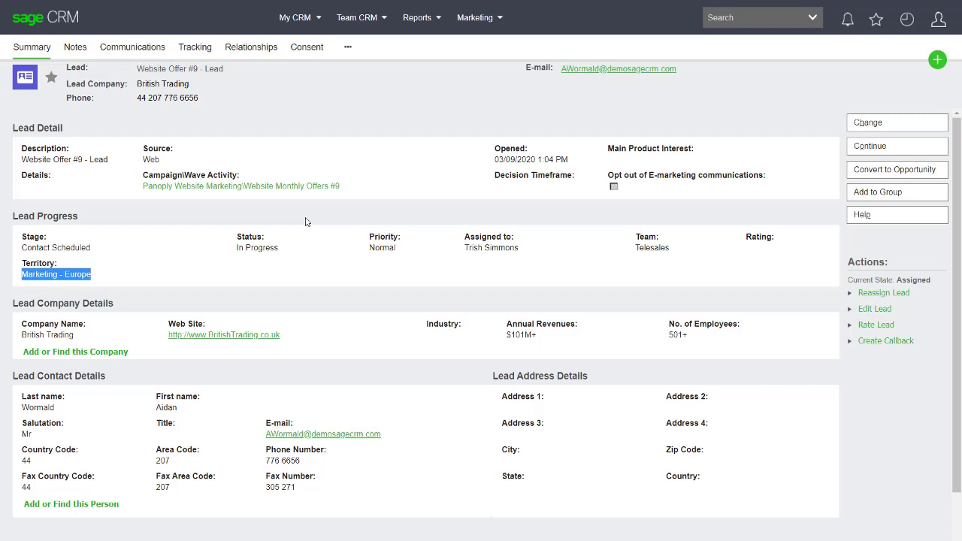
mouse_move(341, 142)
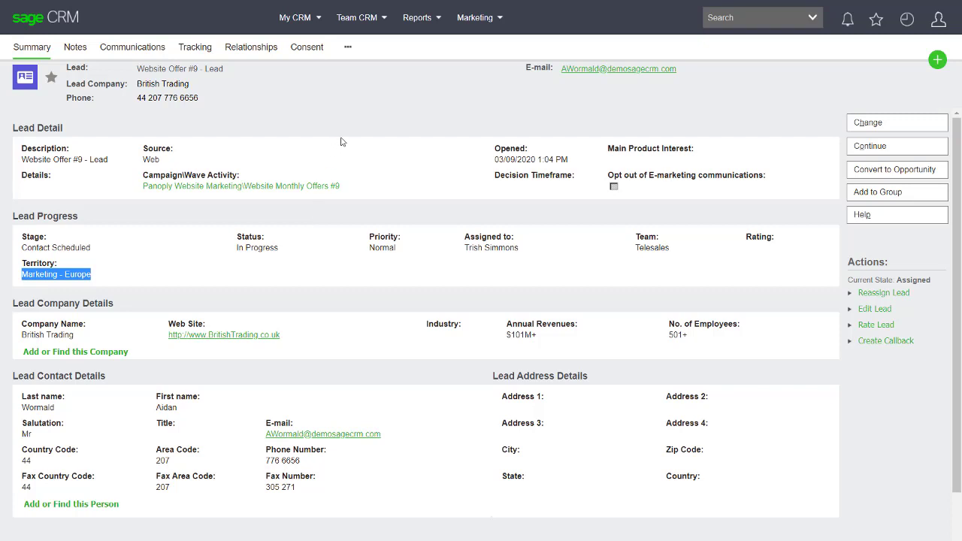
mouse_move(370, 147)
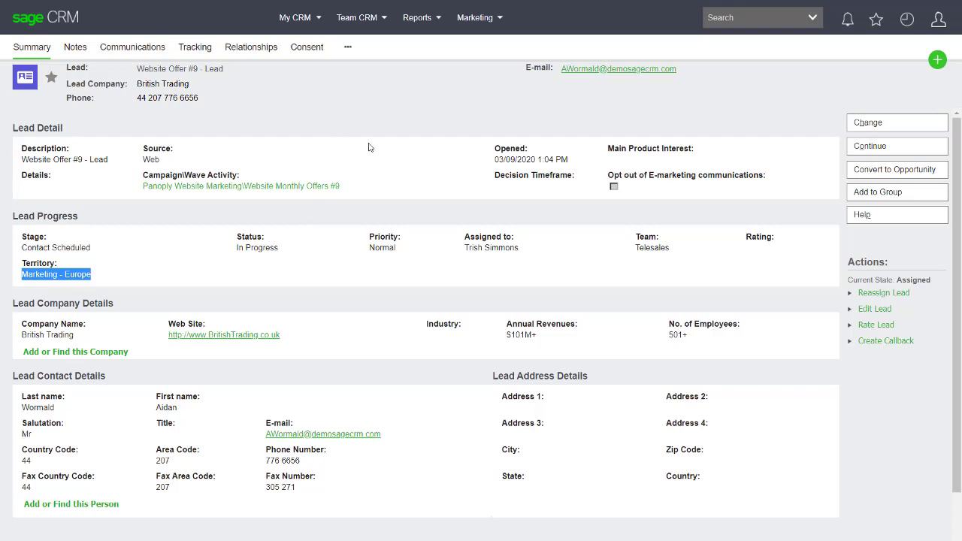
mouse_move(467, 144)
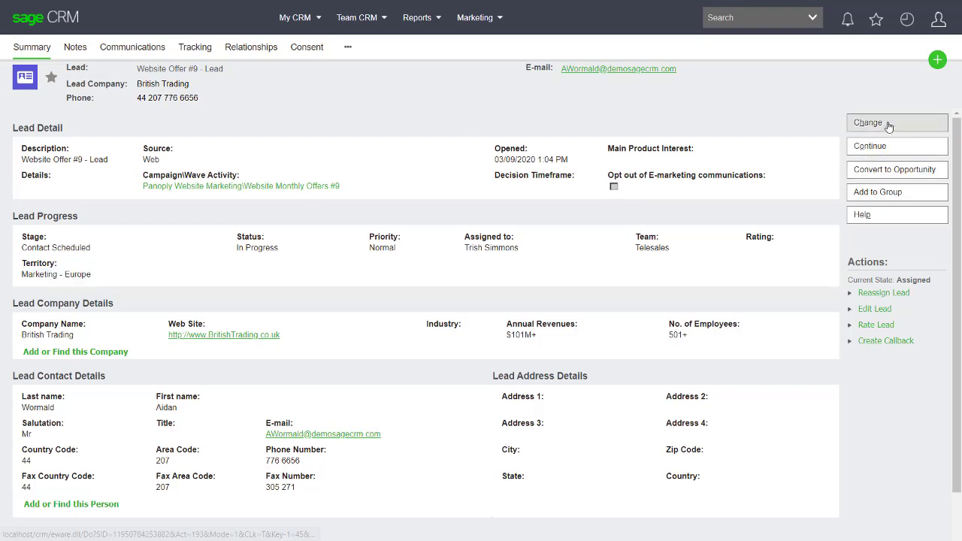
left_click(879, 123)
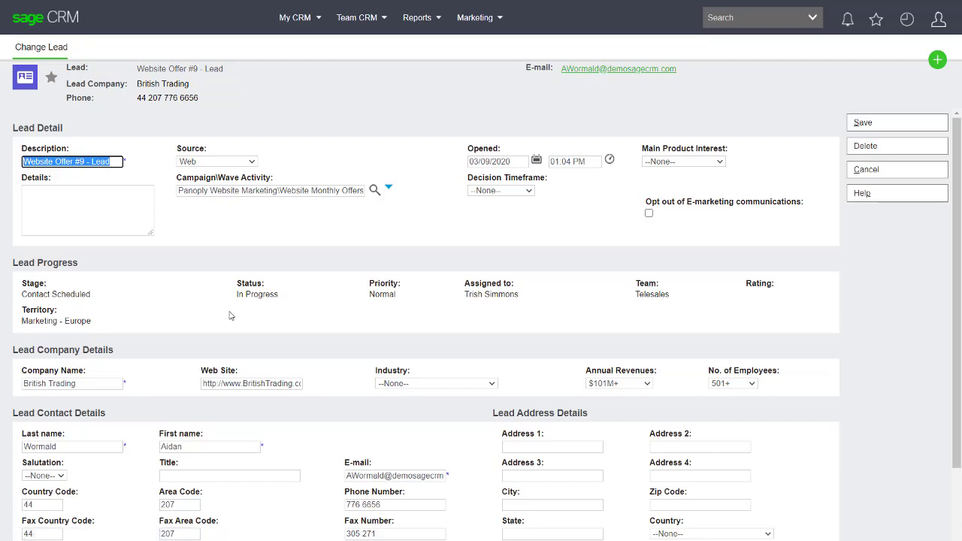
mouse_move(847, 288)
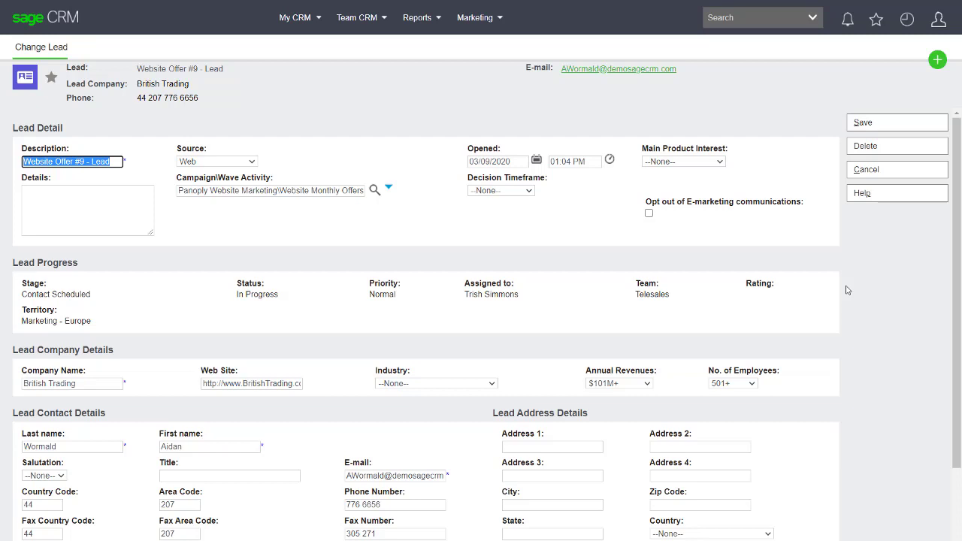
mouse_move(286, 314)
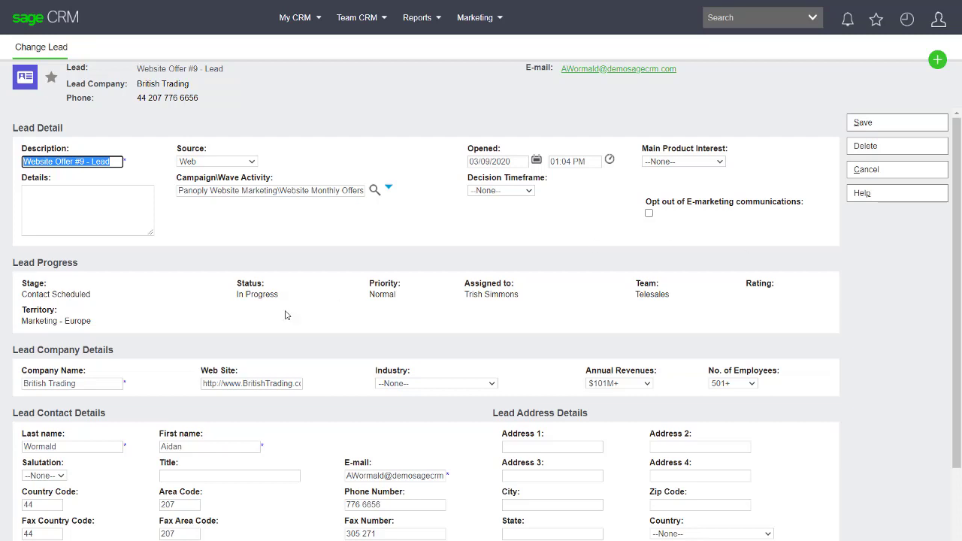
mouse_move(517, 310)
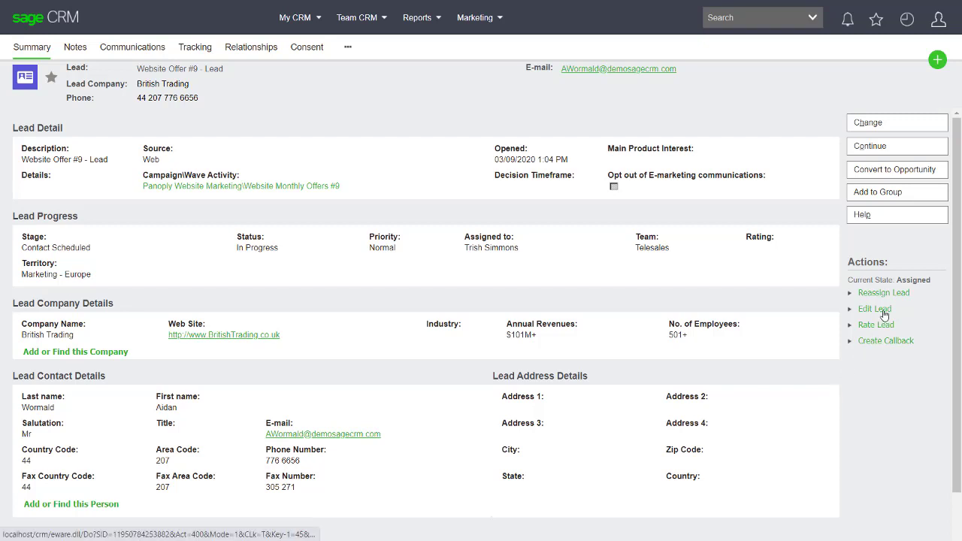
- Rate the lead A with a 3 - 6 months timeframe and review its tracking history
left_click(874, 309)
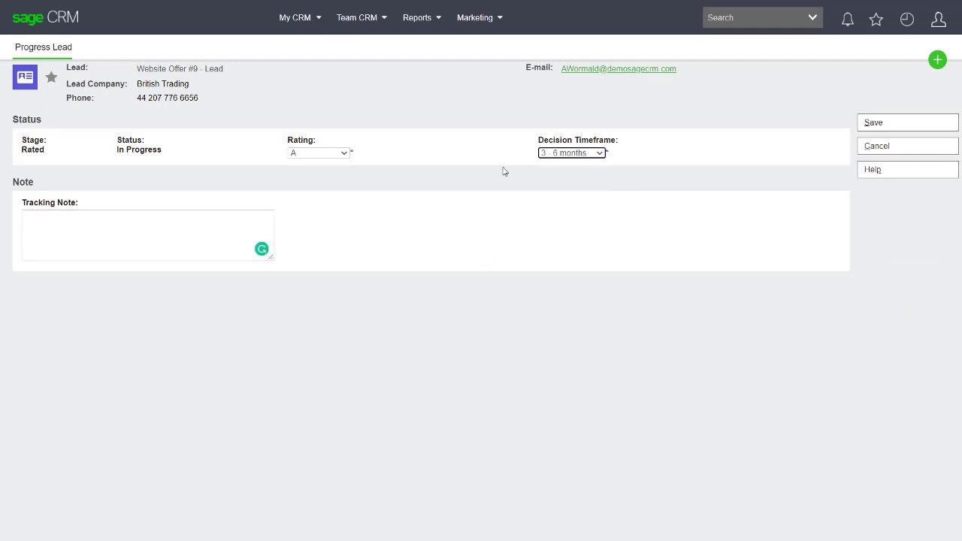
mouse_move(488, 187)
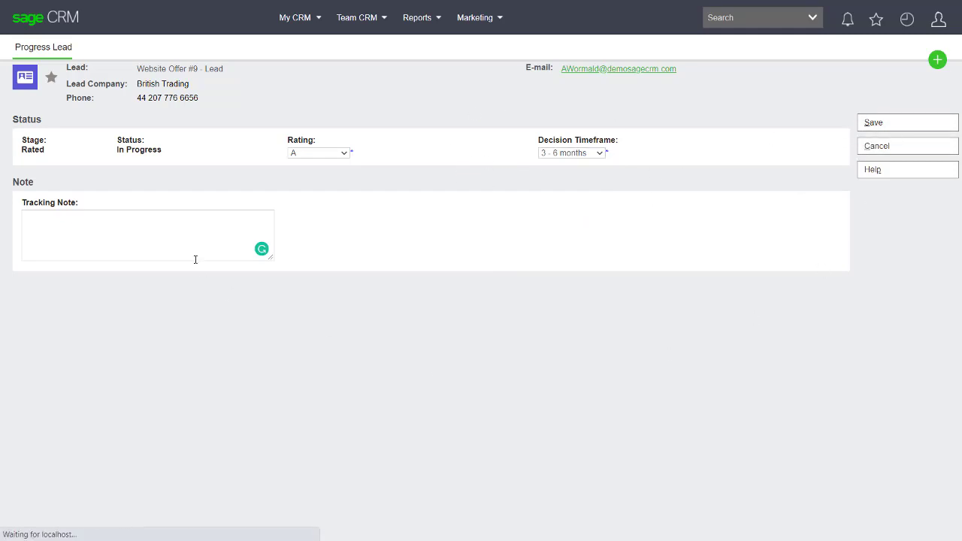
left_click(907, 122)
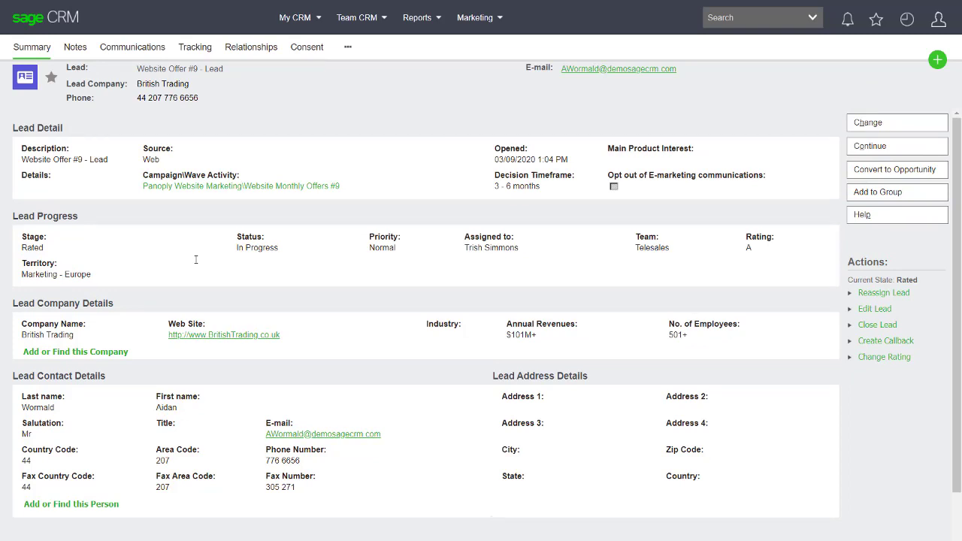
left_click(195, 46)
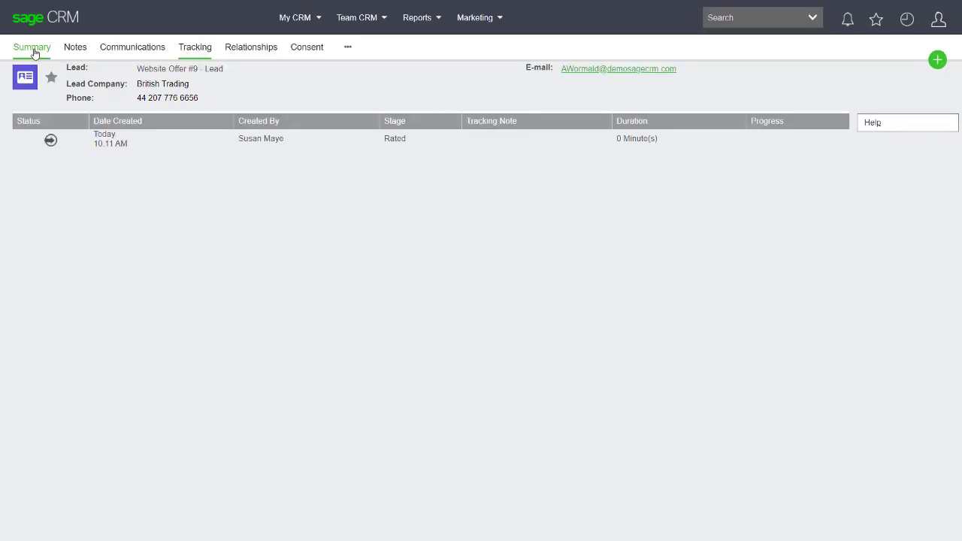
left_click(31, 47)
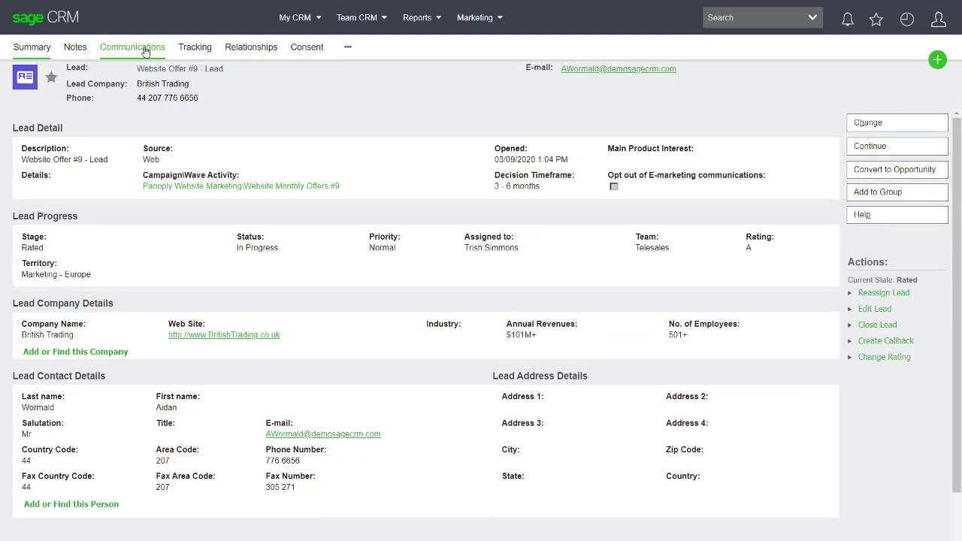
- Add a pending To Do task 'Rang to check details' to the lead's communications
left_click(132, 46)
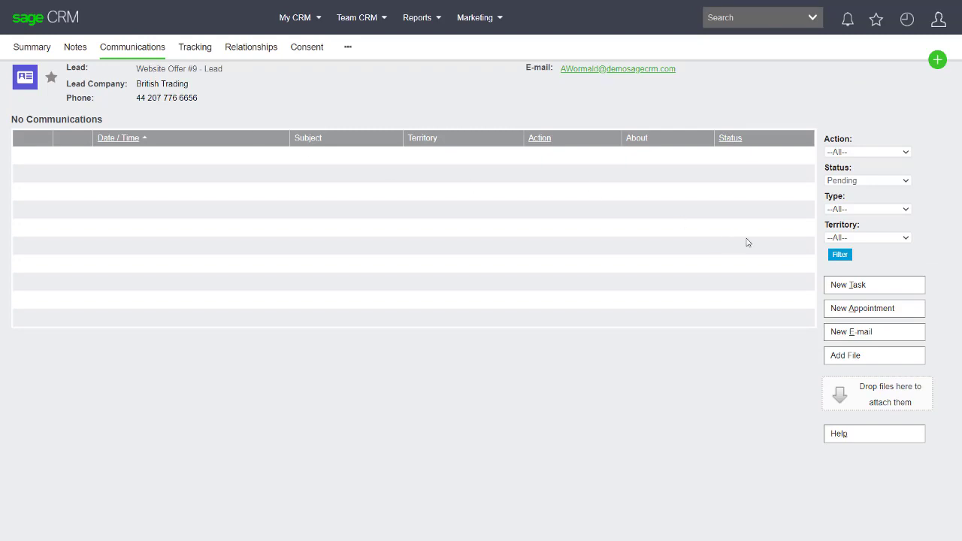
left_click(848, 285)
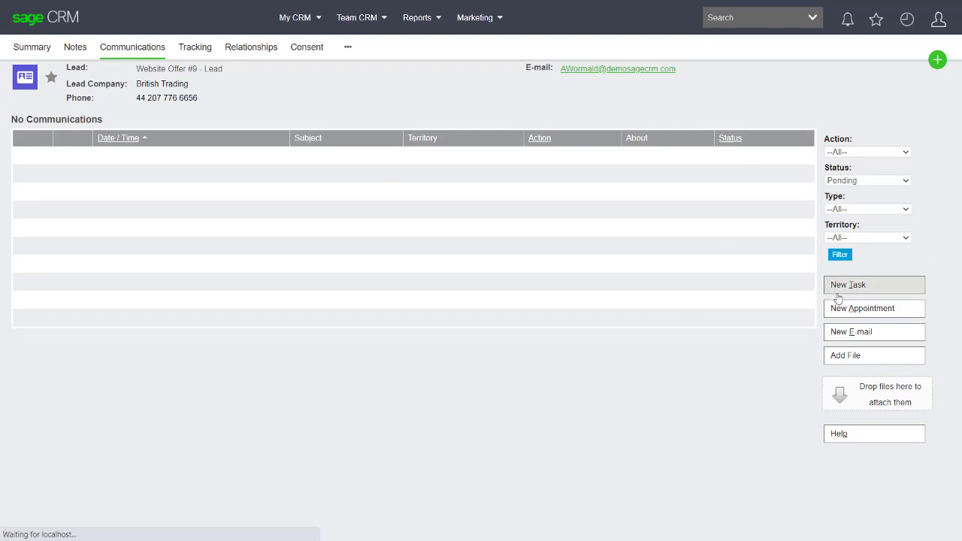
left_click(874, 285)
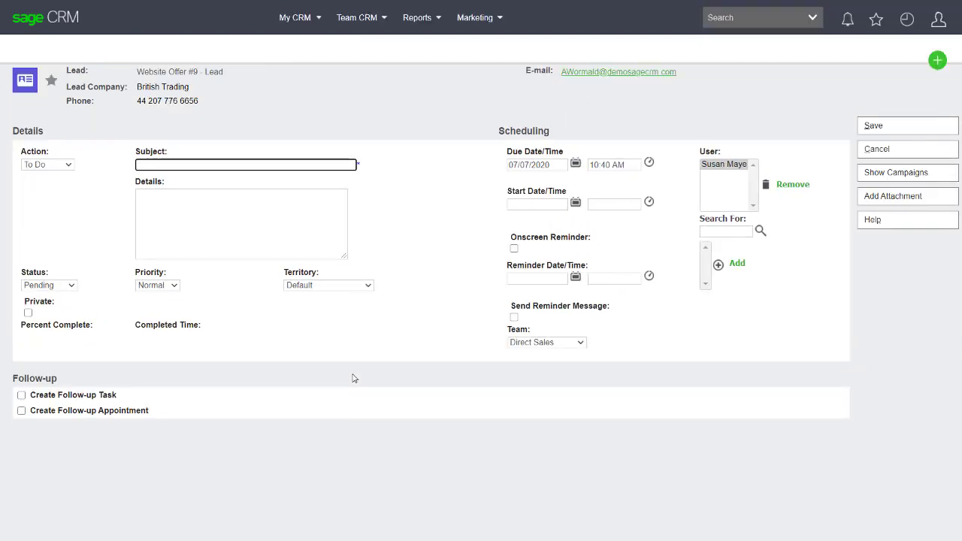
type("Rang to check details")
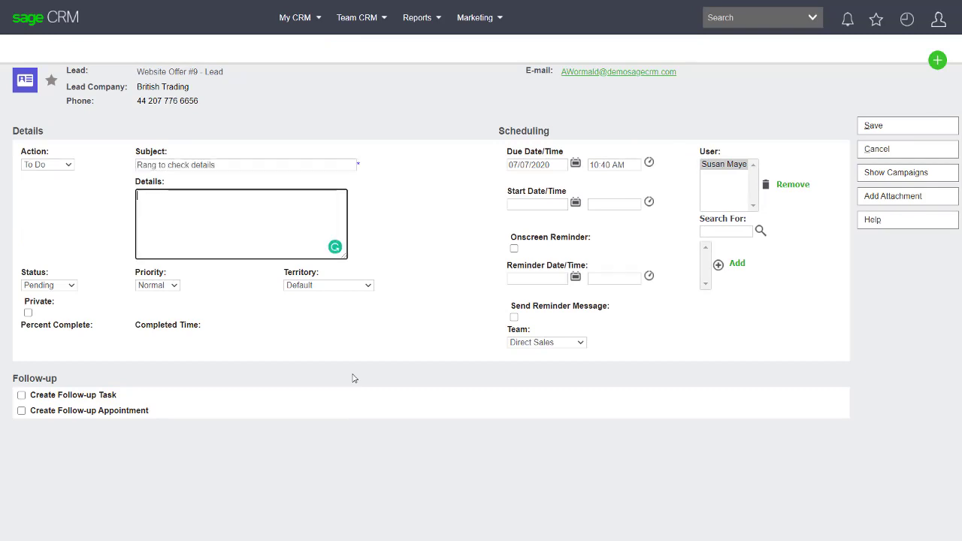
type("Checked details and c")
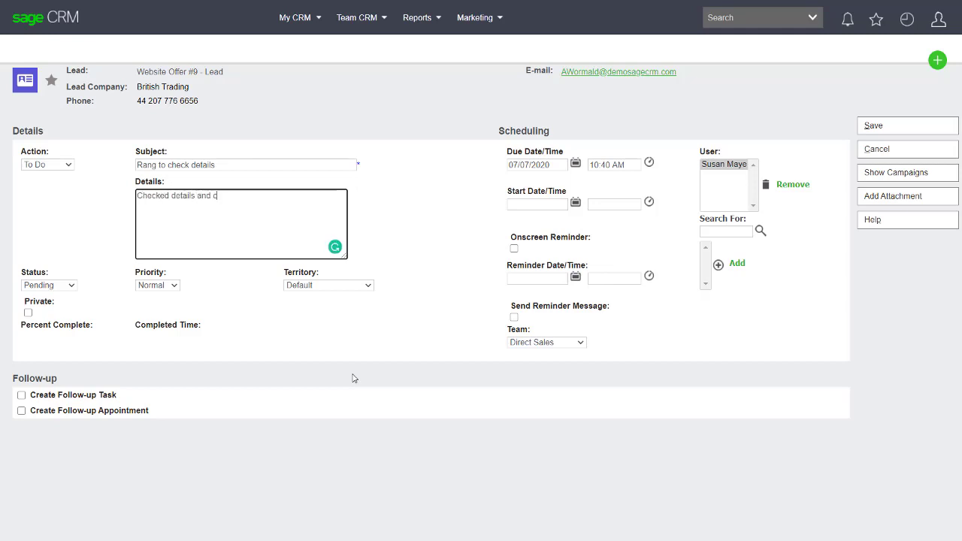
type("onfirmed")
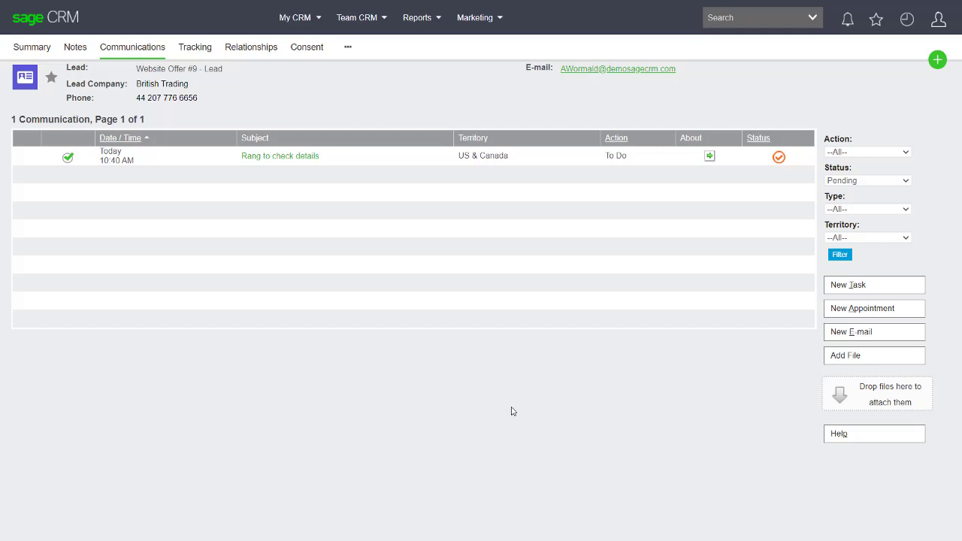
mouse_move(423, 369)
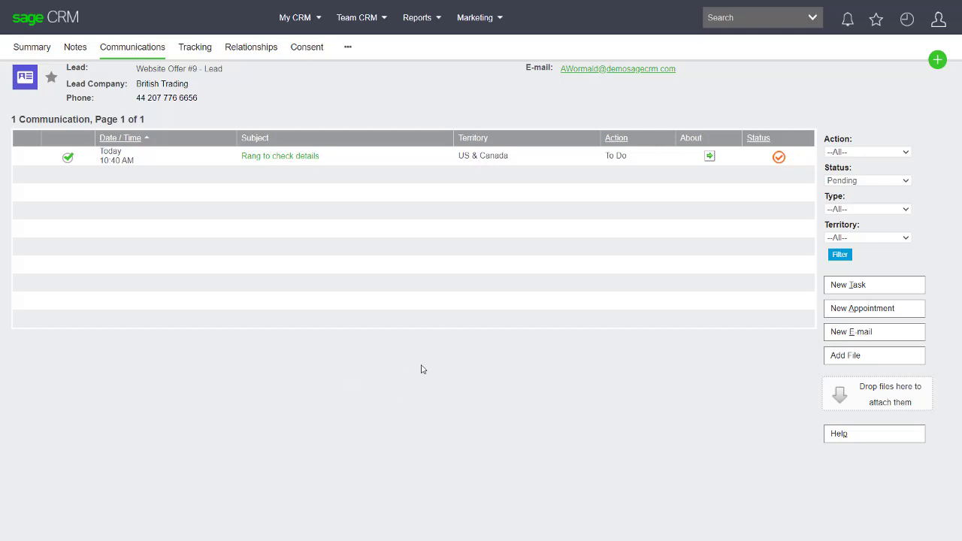
mouse_move(382, 336)
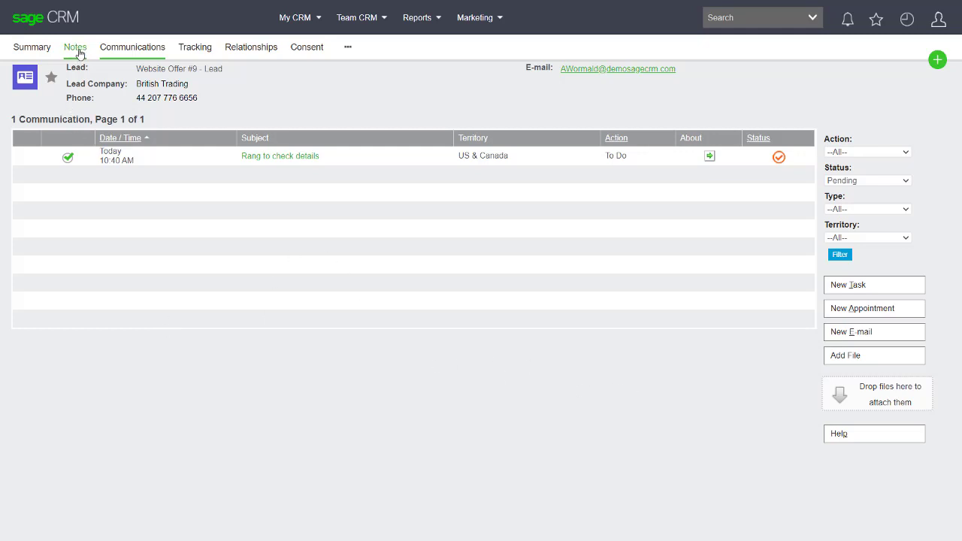
- Return to the lead summary showing stage Rated, rating A and British Trading
left_click(32, 47)
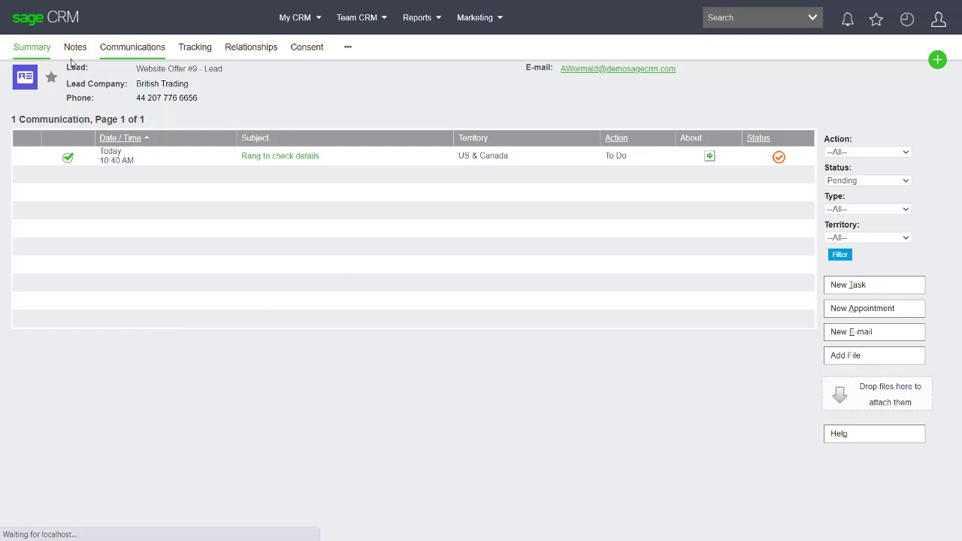
left_click(32, 47)
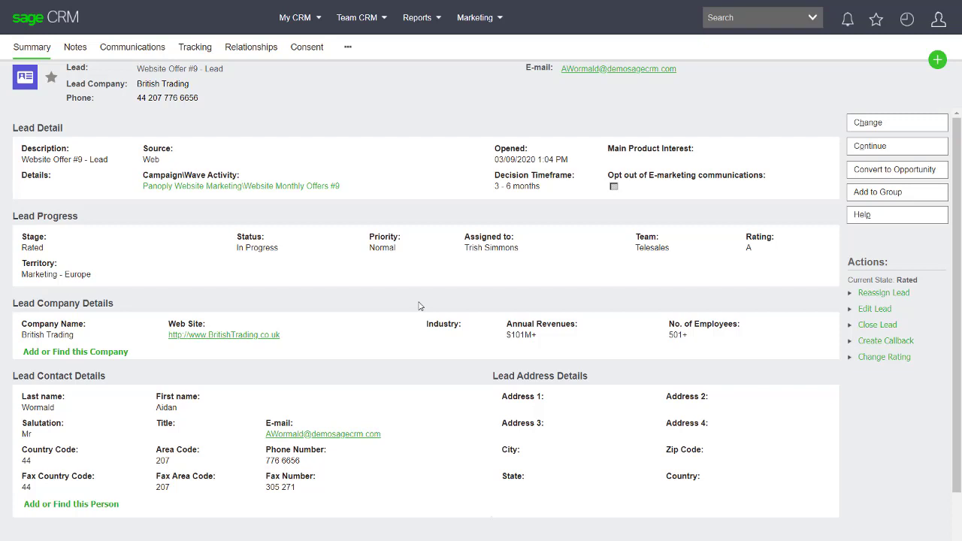
mouse_move(359, 293)
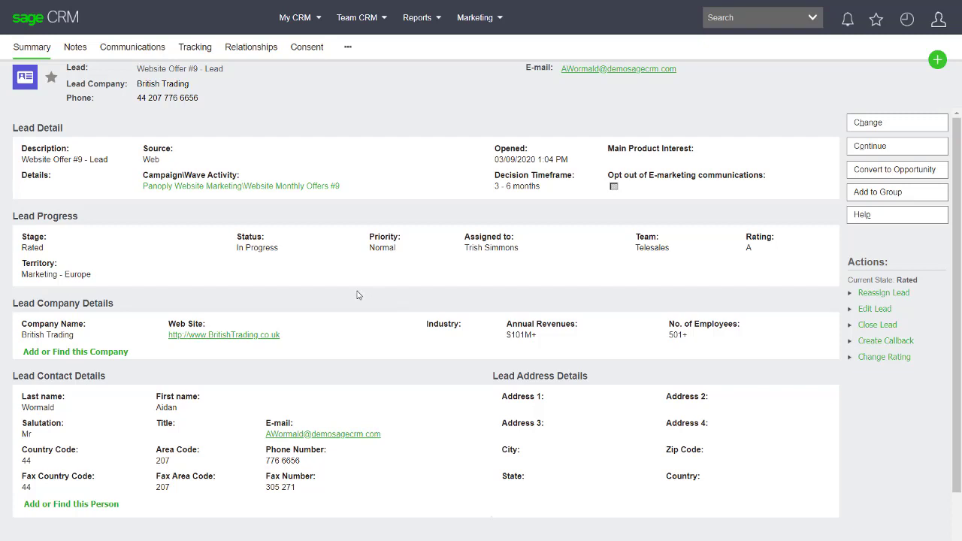
mouse_move(156, 376)
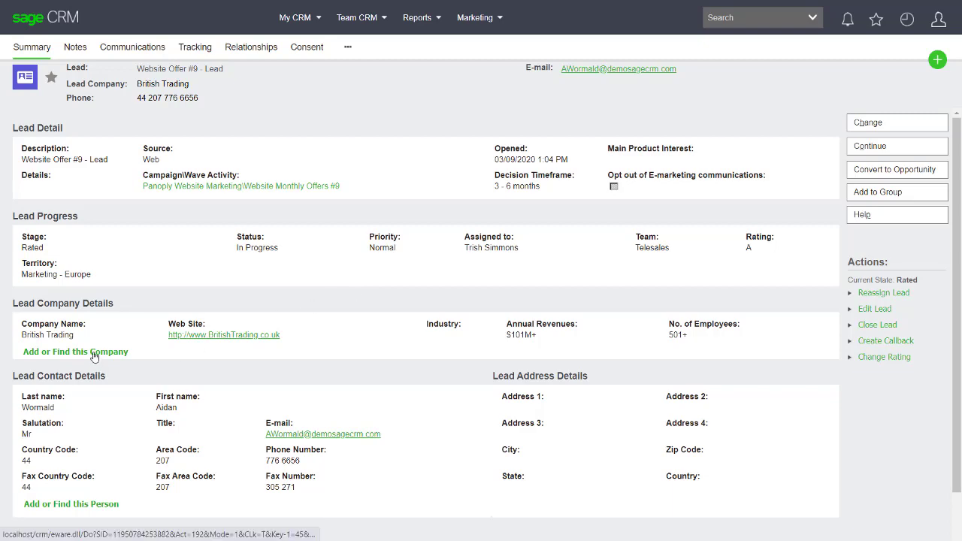
- Create and save the British Trading company record with address 1 Main Road
left_click(75, 351)
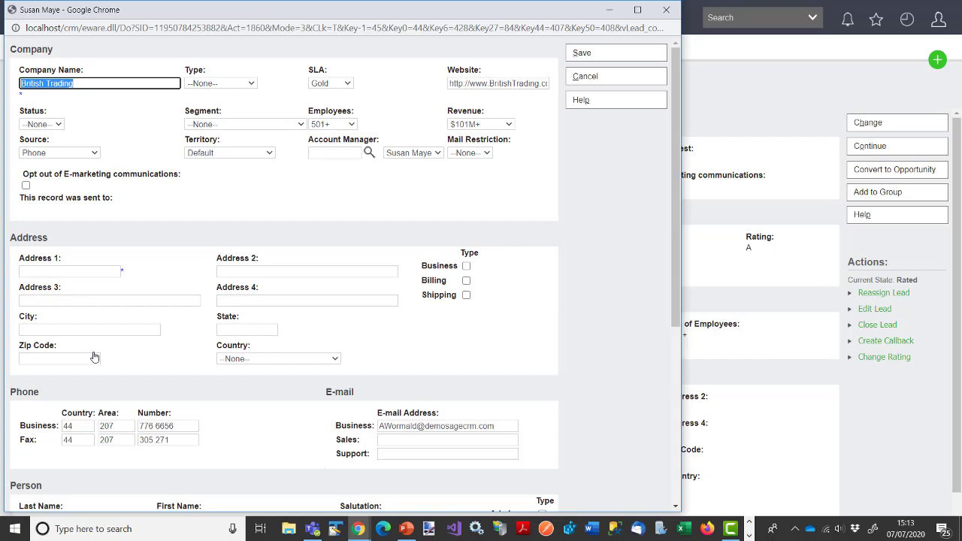
mouse_move(181, 272)
type("1 Main Road")
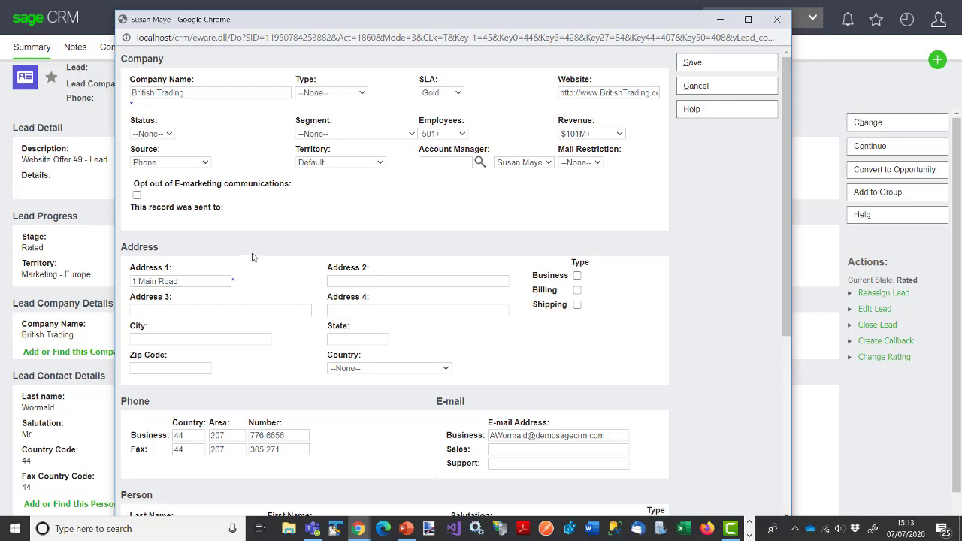
mouse_move(765, 214)
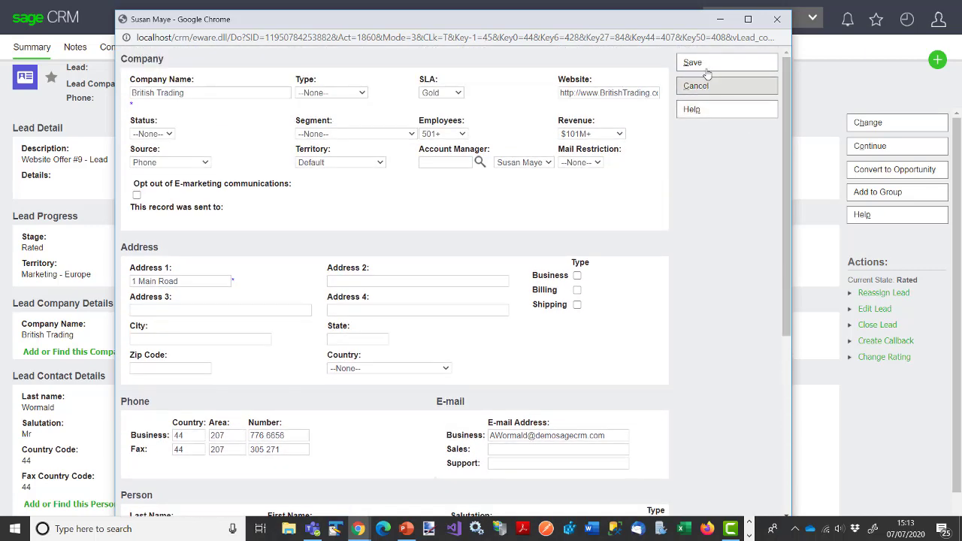
left_click(691, 62)
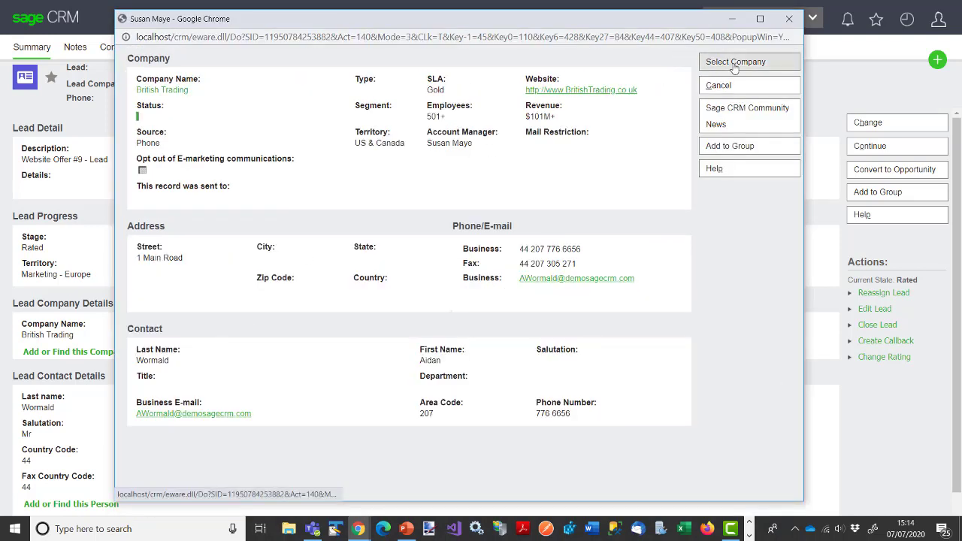
left_click(736, 61)
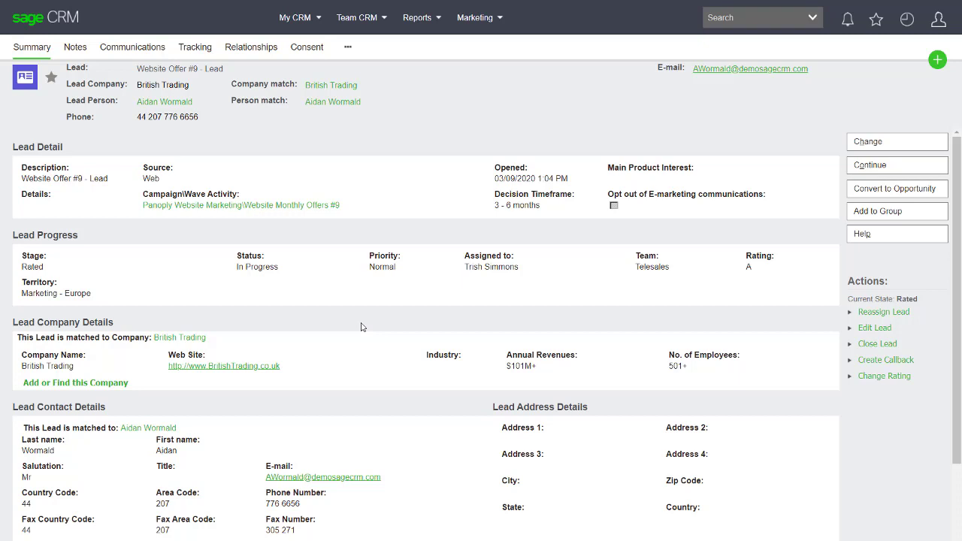
mouse_move(100, 337)
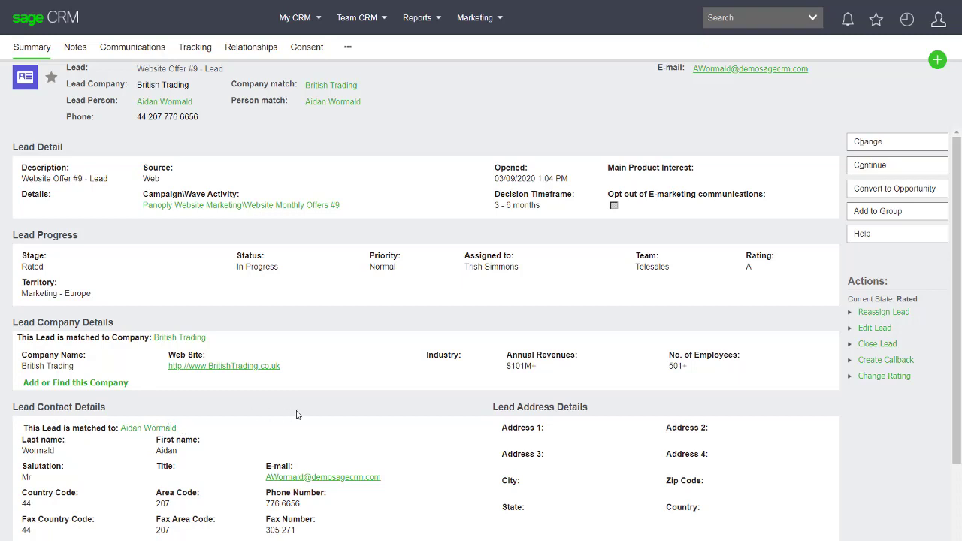
mouse_move(166, 410)
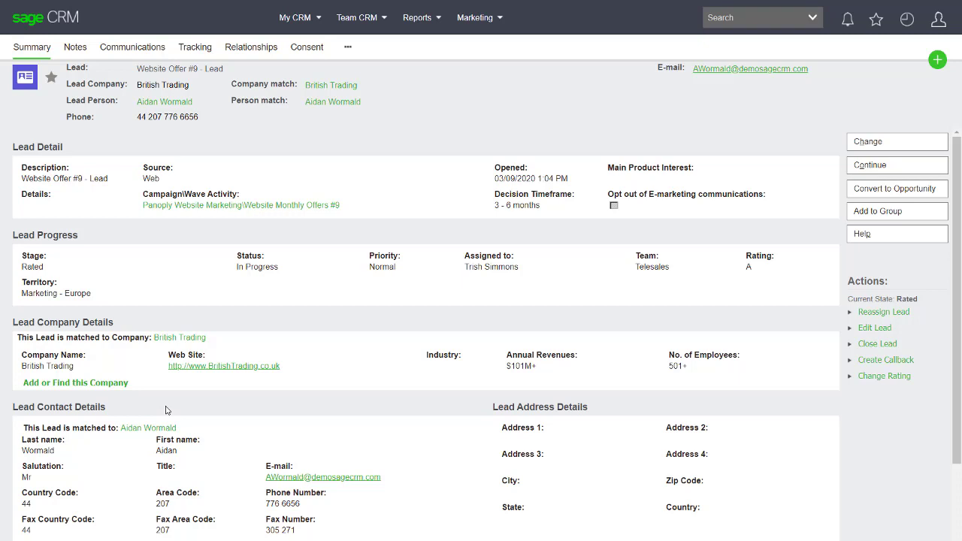
mouse_move(814, 209)
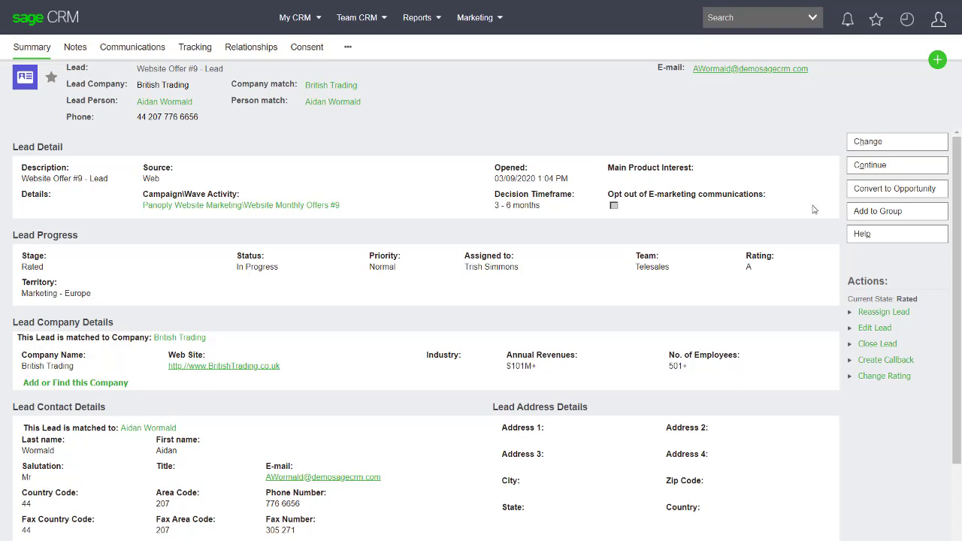
mouse_move(896, 189)
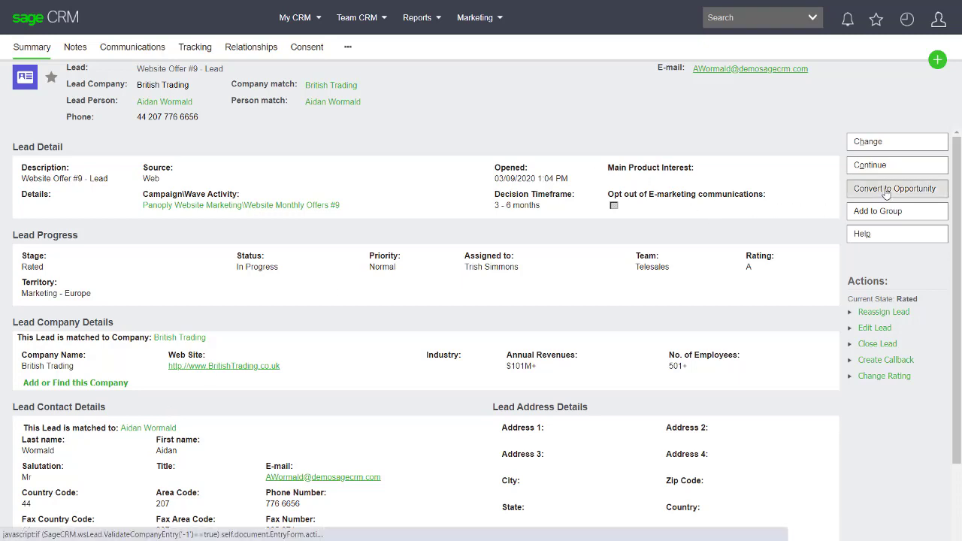
- Convert the lead to an opportunity with details 'This is an example lead' and submit
left_click(896, 189)
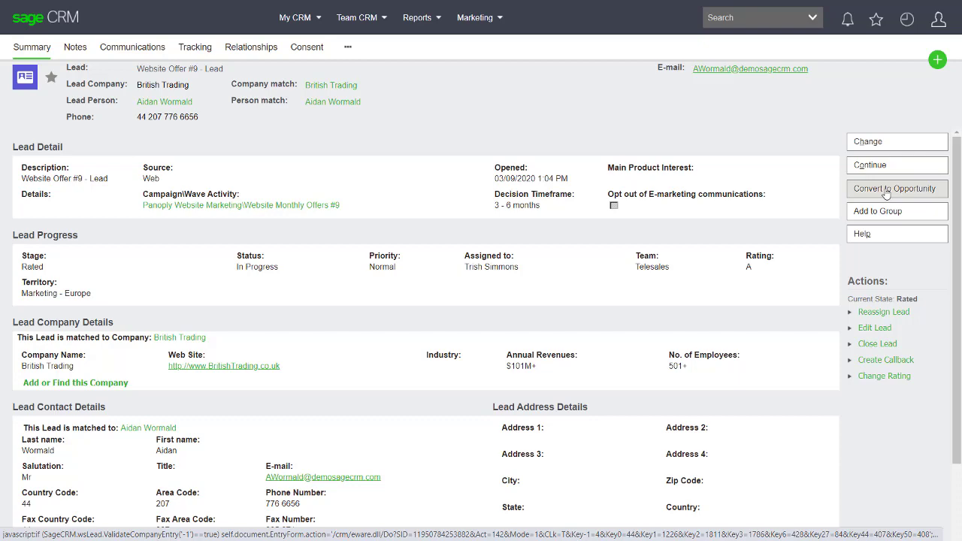
left_click(896, 189)
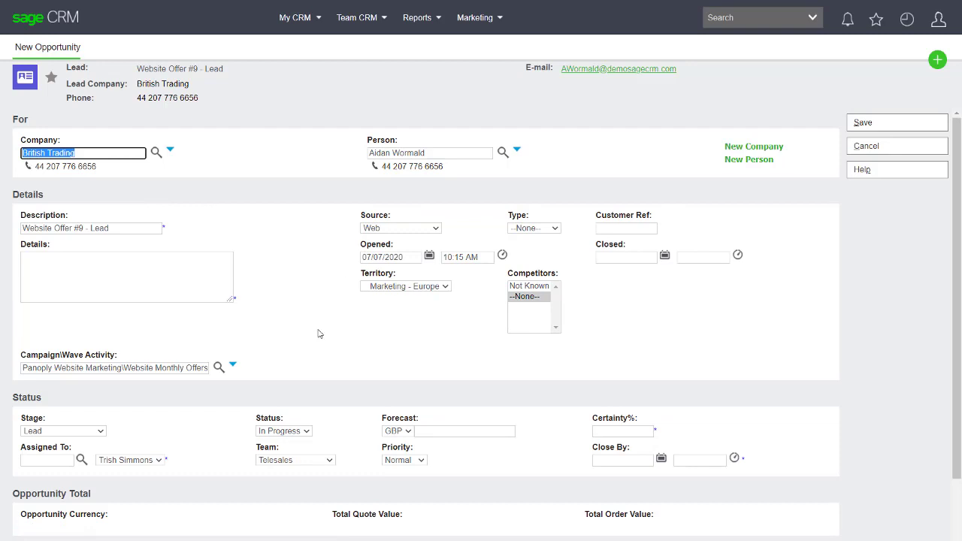
mouse_move(153, 239)
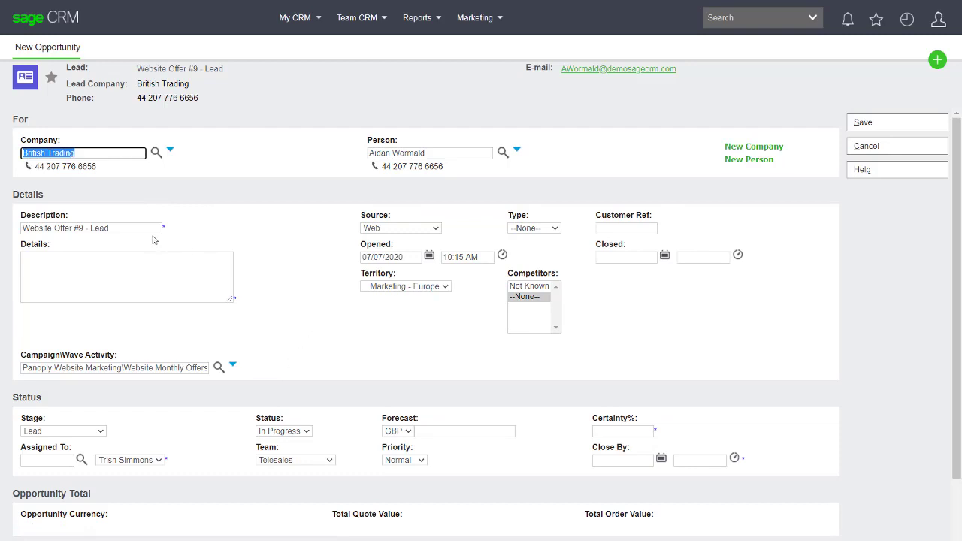
mouse_move(275, 253)
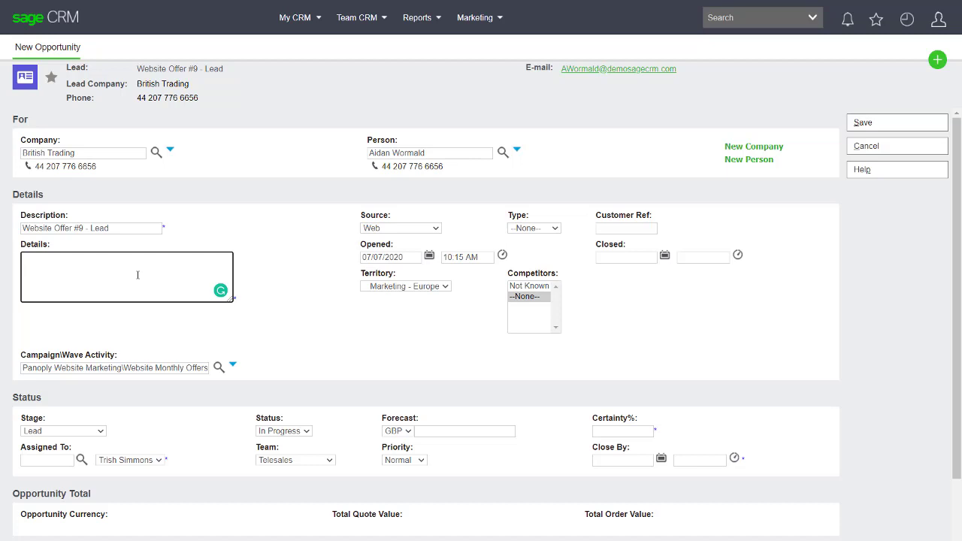
type("This is an examp")
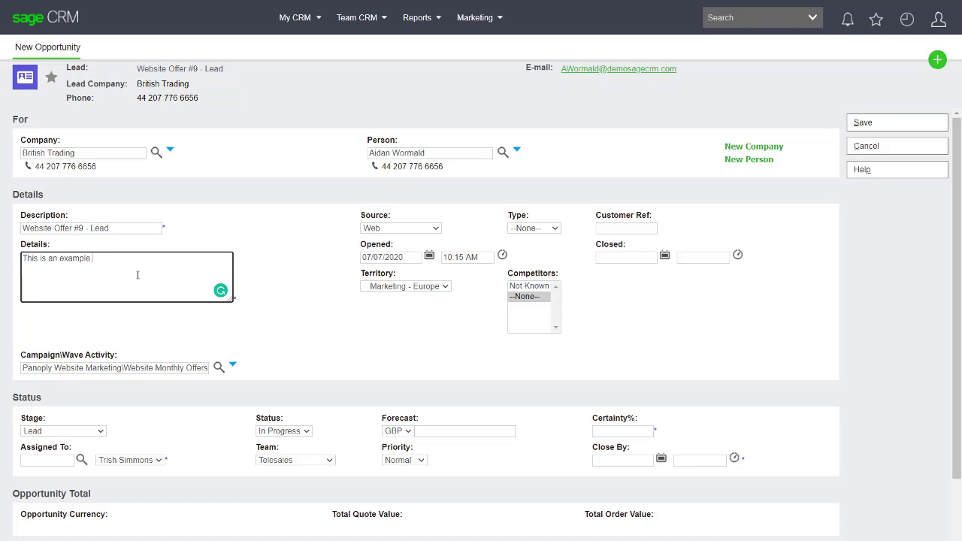
type("lead")
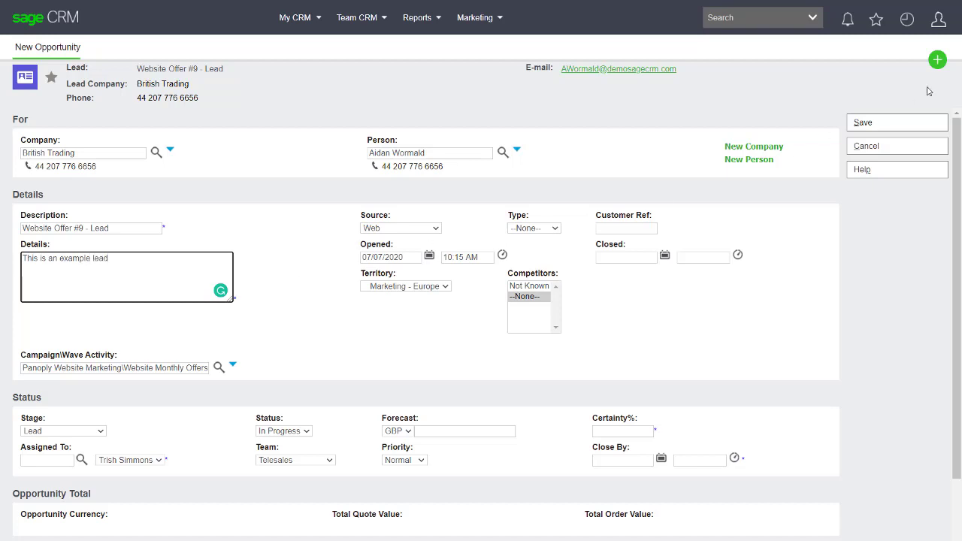
left_click(863, 122)
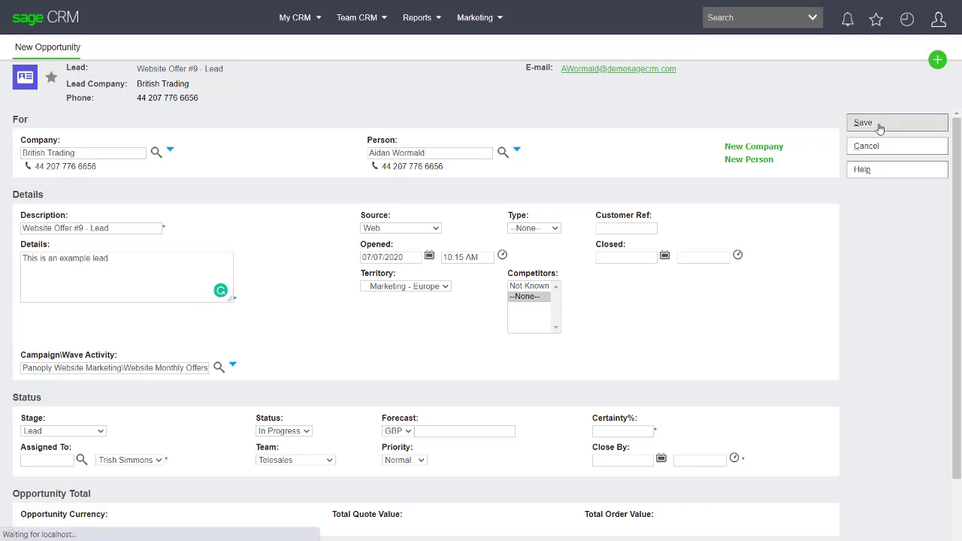
- Fill the opportunity's close-by date 07/31/2020 and certainty 10%
left_click(862, 123)
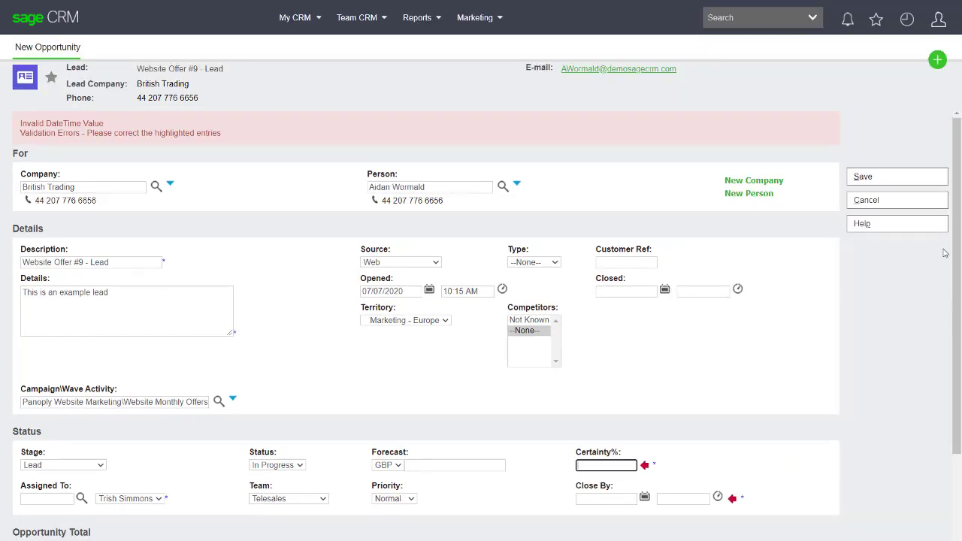
scroll("down", 3)
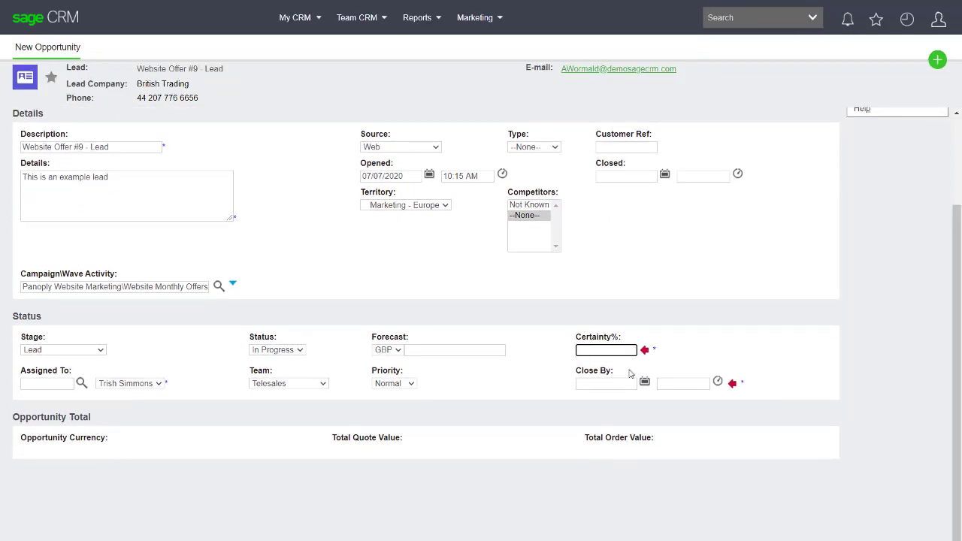
left_click(645, 382)
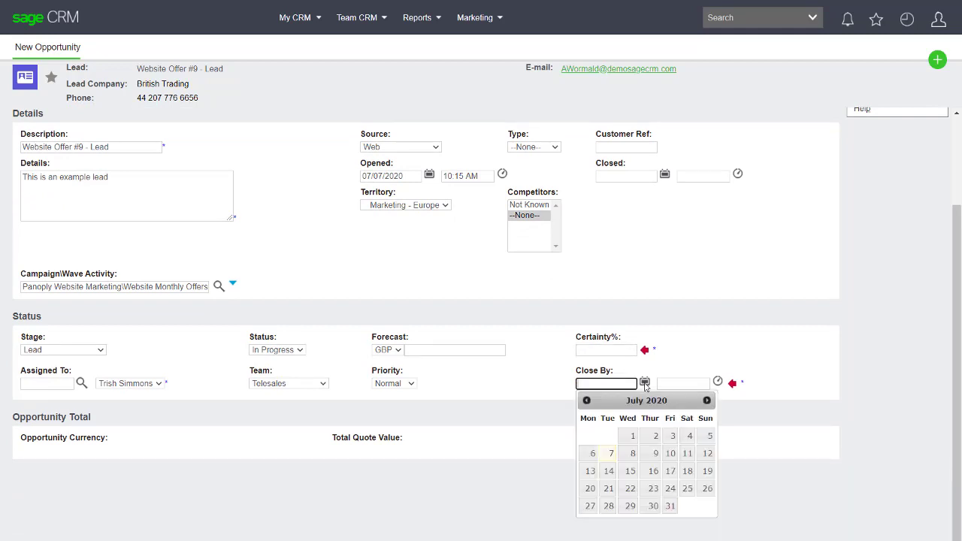
left_click(670, 505)
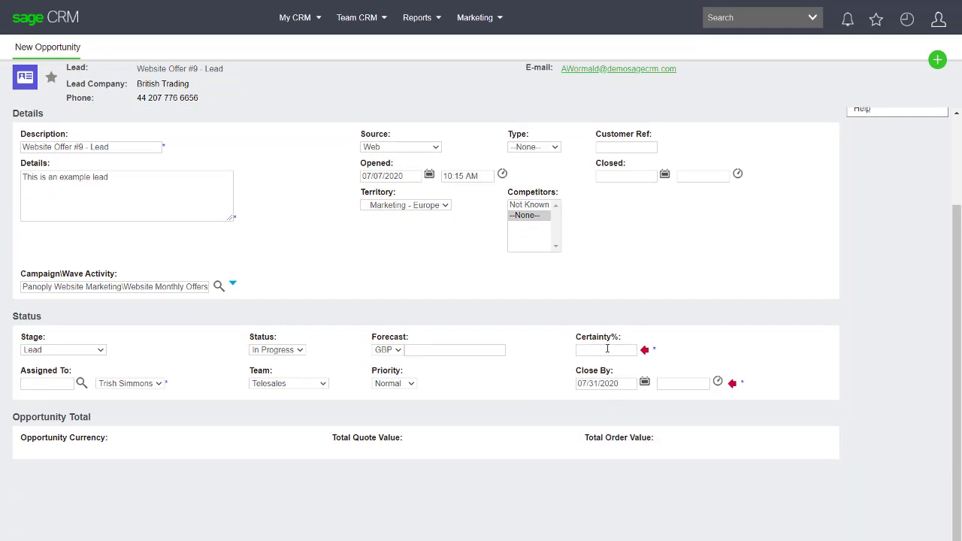
type("10")
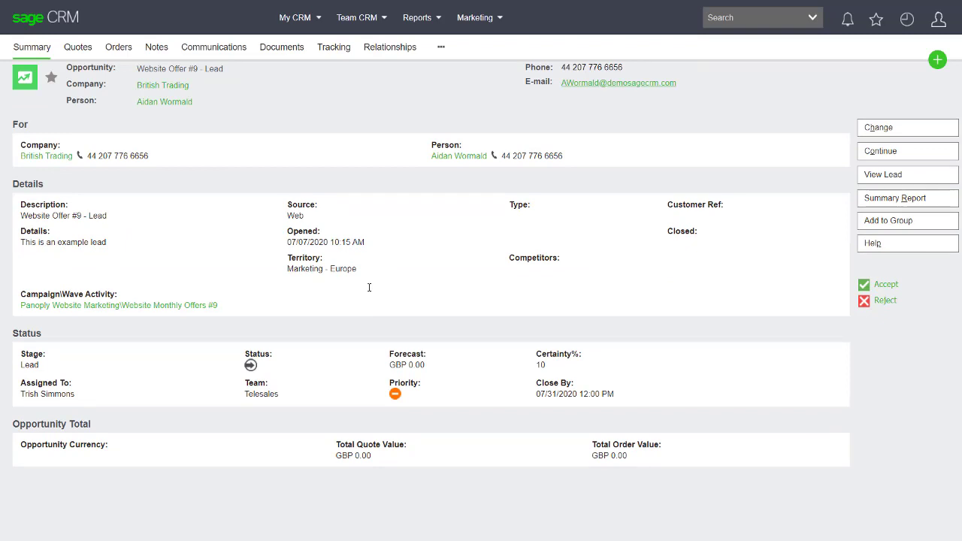
mouse_move(771, 297)
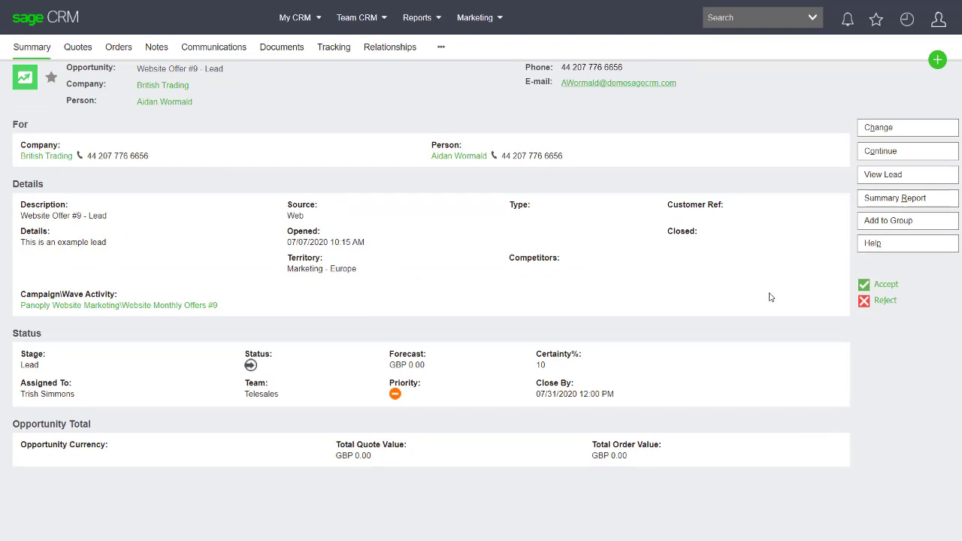
mouse_move(781, 249)
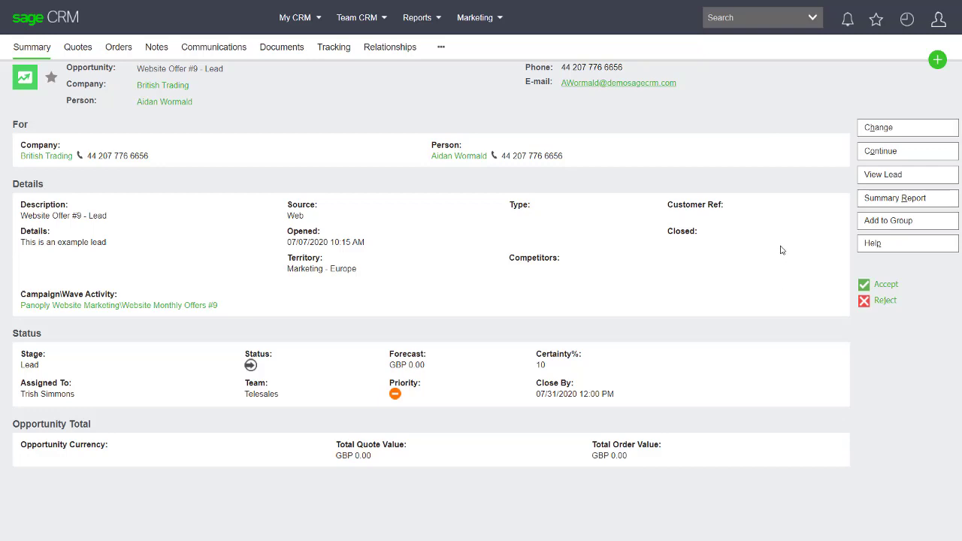
mouse_move(885, 285)
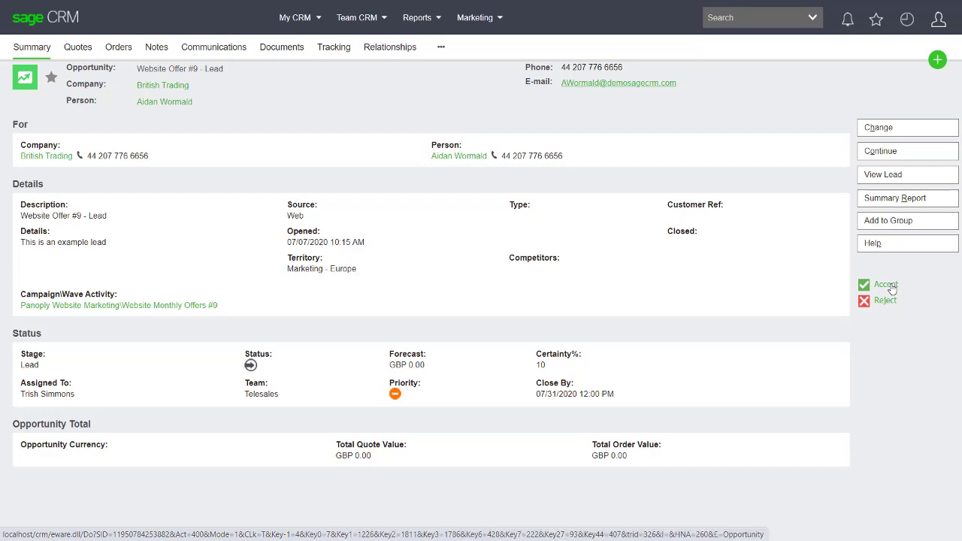
- Accept the Website Offer #9 opportunity and confirm it on the Progress Opportunity screen
left_click(885, 284)
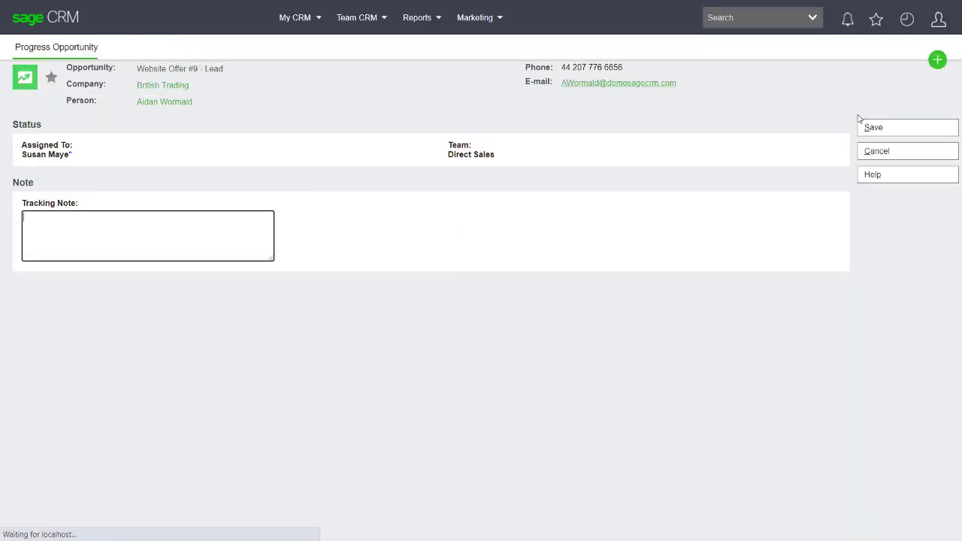
left_click(907, 127)
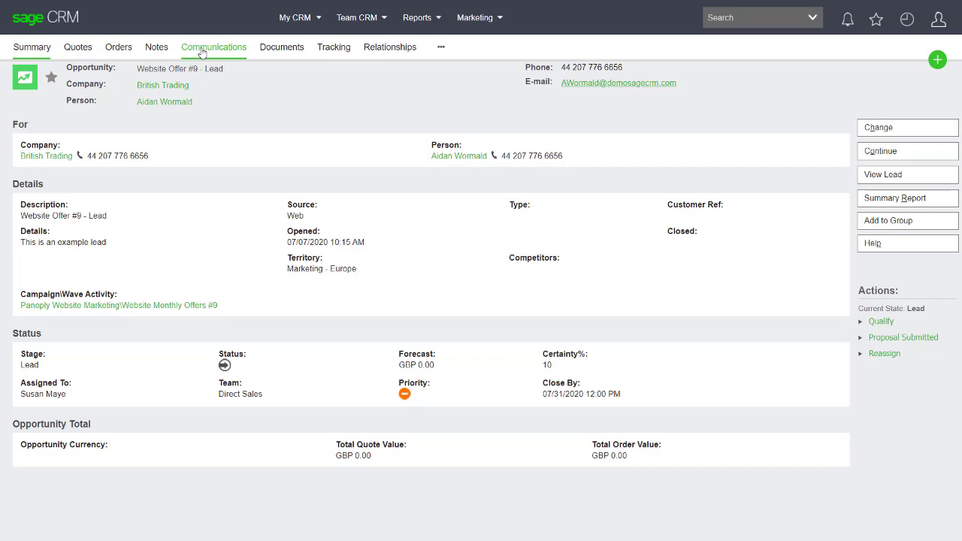
left_click(213, 47)
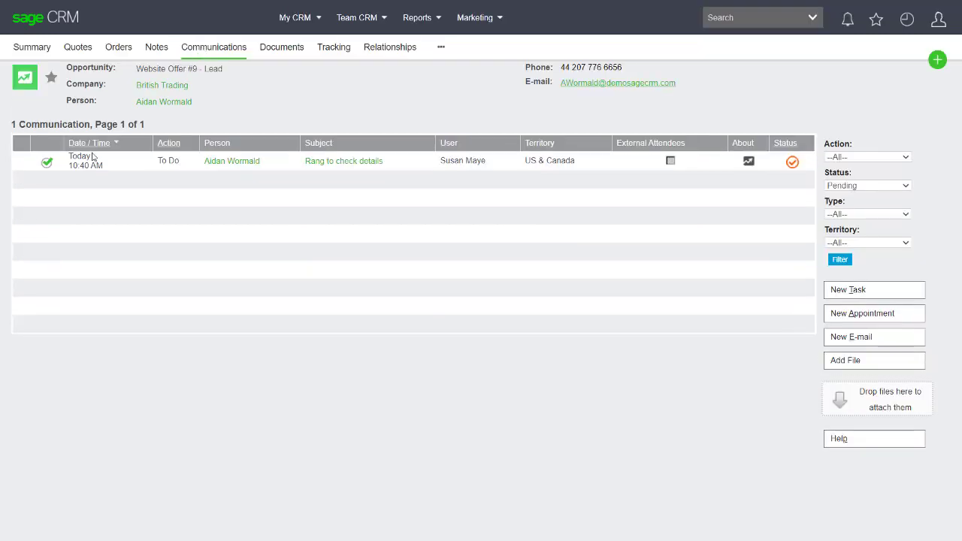
mouse_move(132, 315)
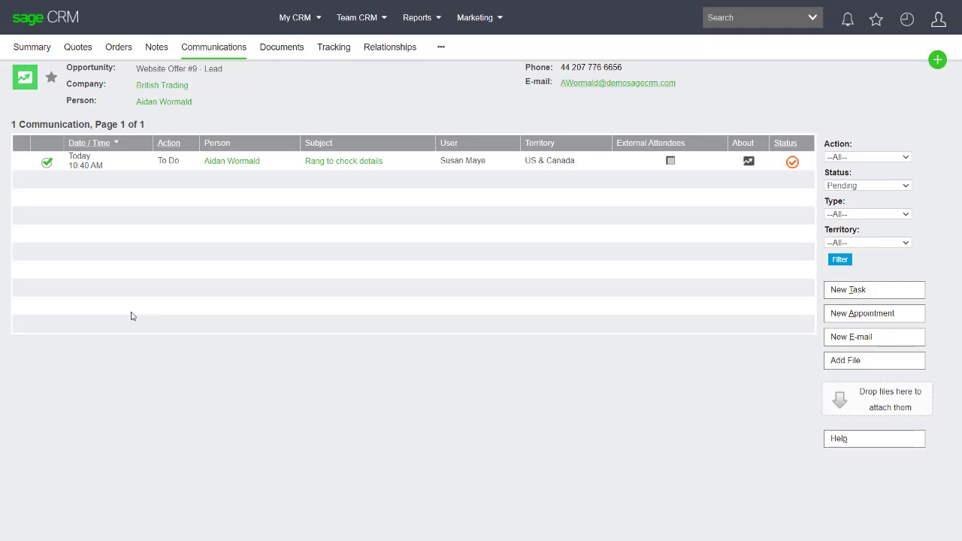
mouse_move(168, 51)
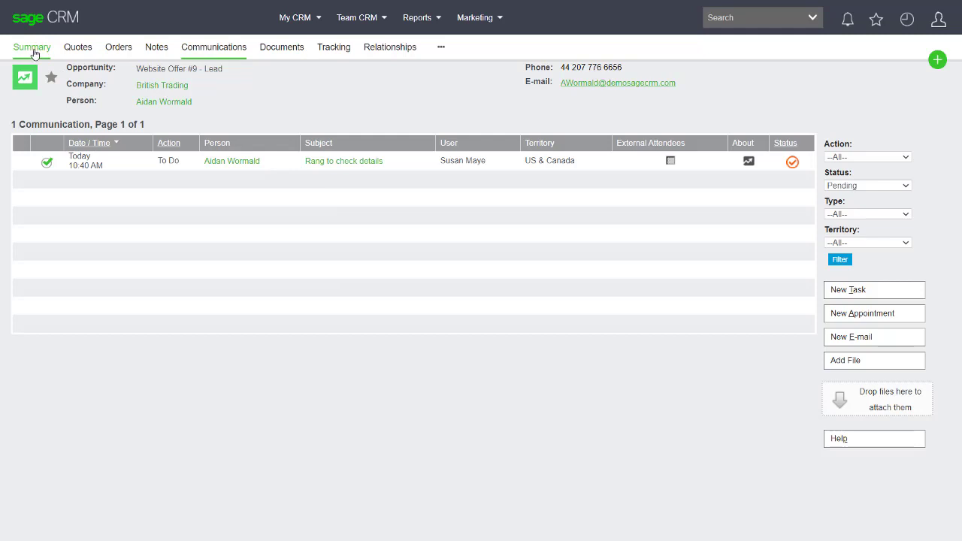
left_click(31, 46)
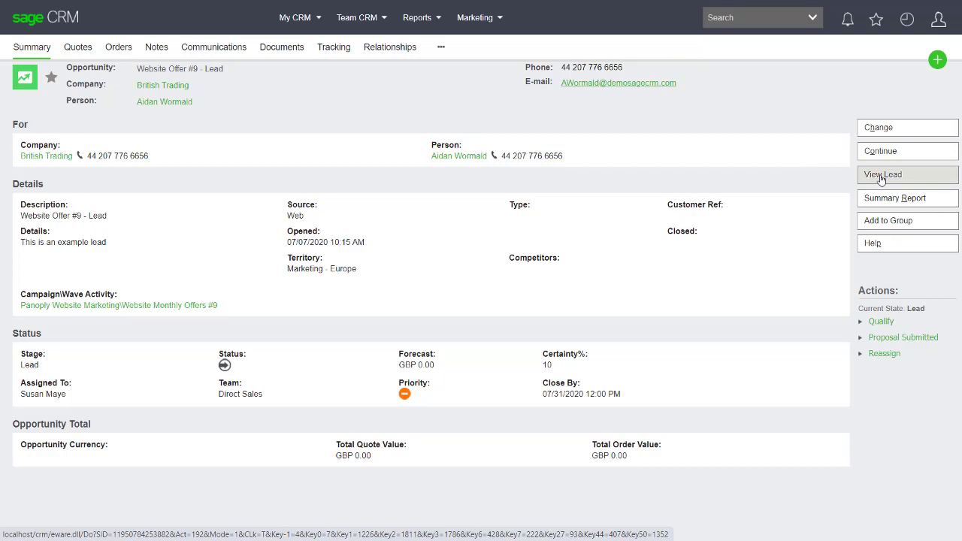
- Open the linked Website Offer #9 lead record from the opportunity summary
left_click(883, 175)
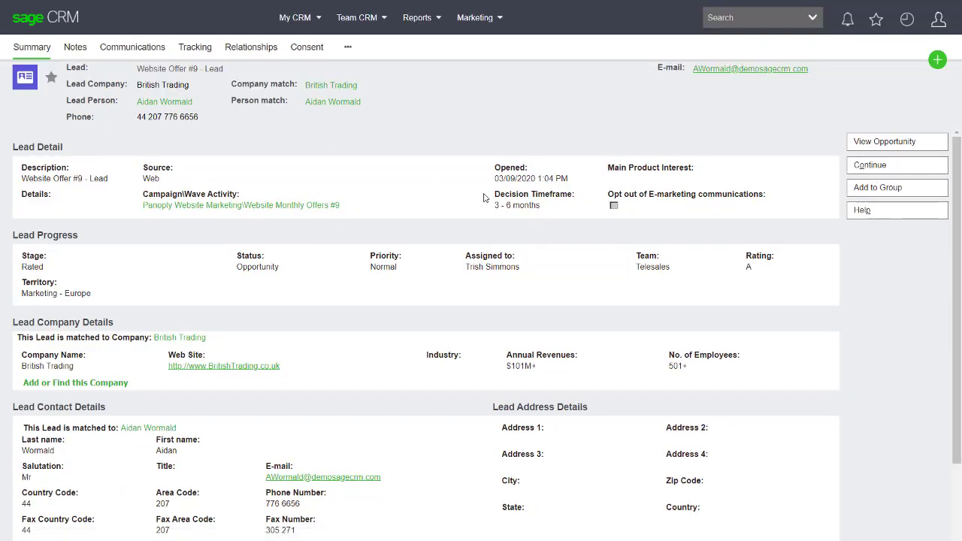
mouse_move(173, 245)
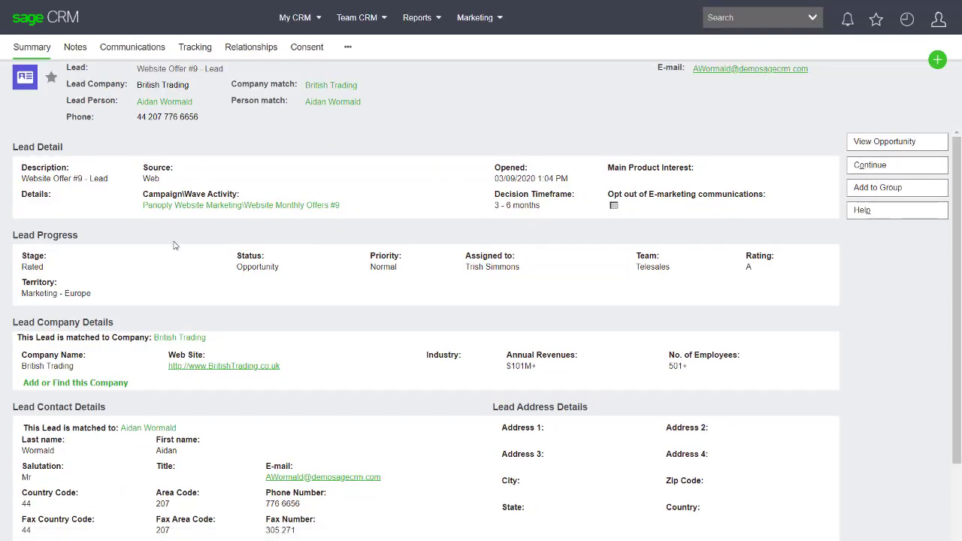
mouse_move(261, 282)
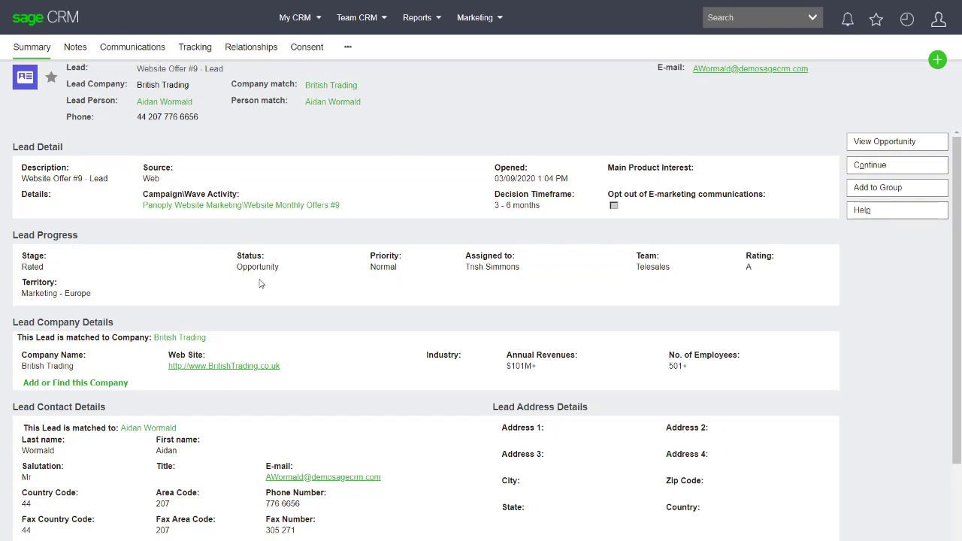
mouse_move(174, 236)
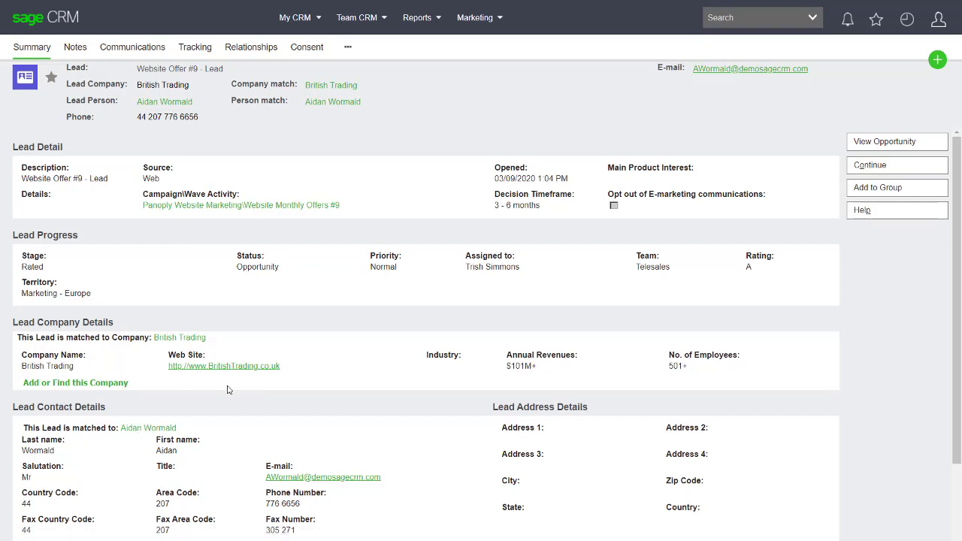
mouse_move(894, 146)
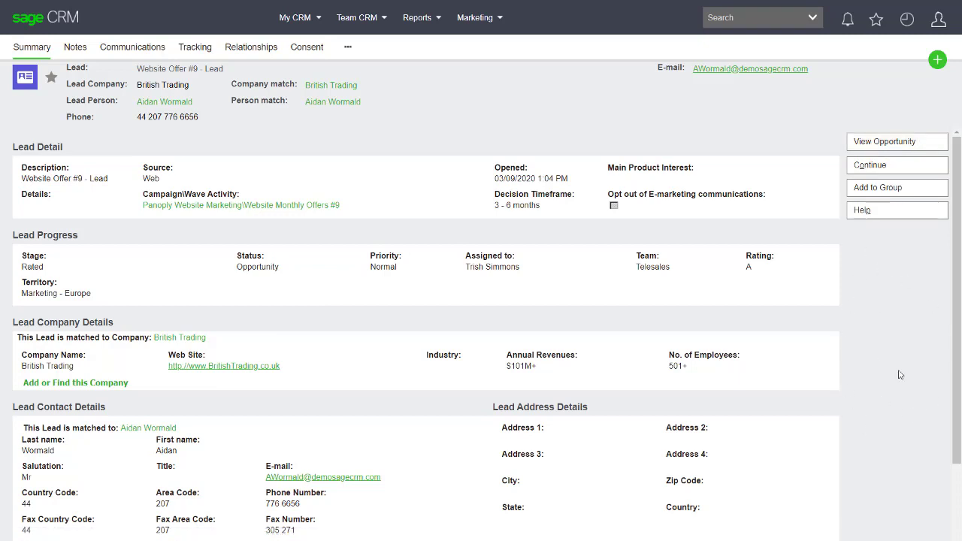
mouse_move(857, 372)
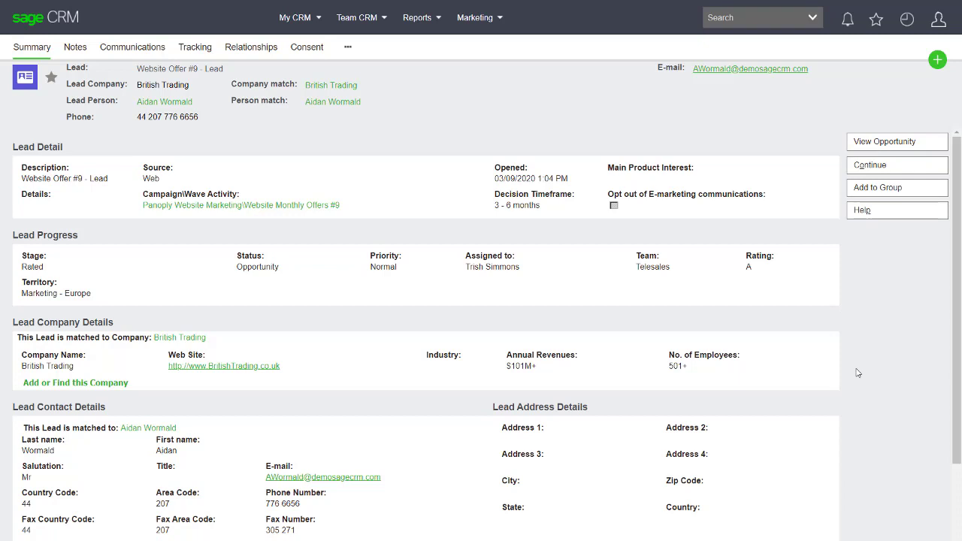
mouse_move(927, 414)
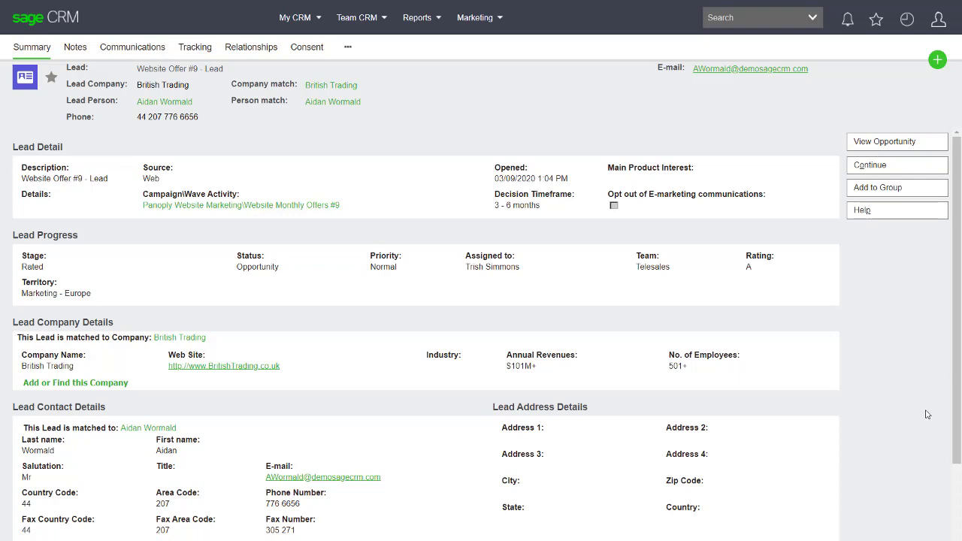